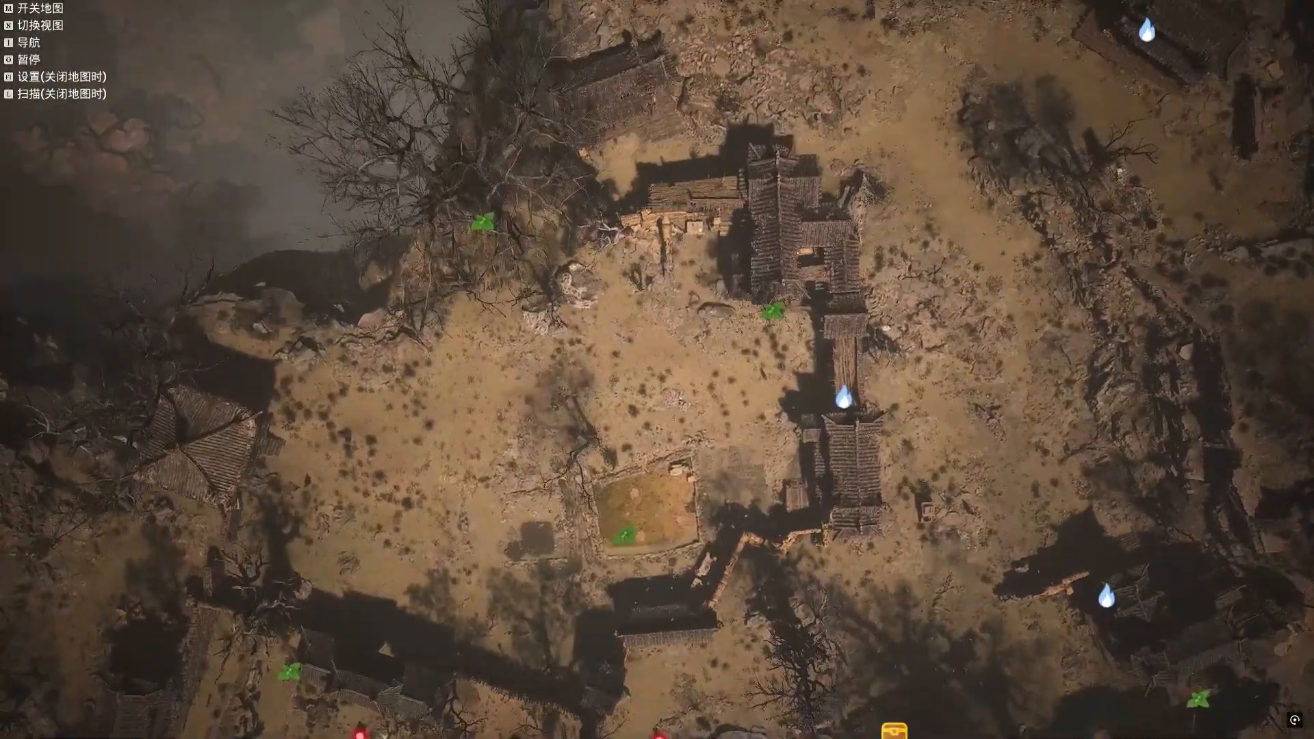
# Request the manual download of the WukongUE4SS 1.2 file from the mod's Files list
pyautogui.scroll(-3)
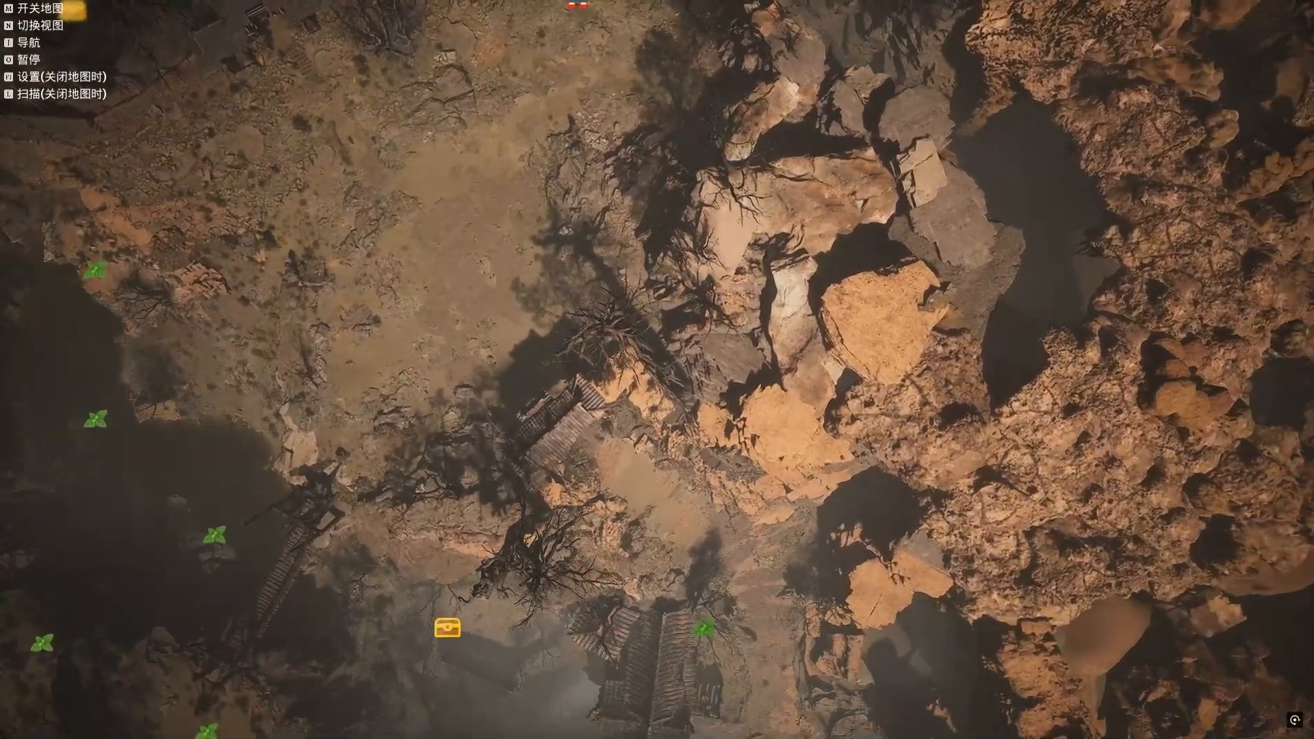
pyautogui.scroll(-3)
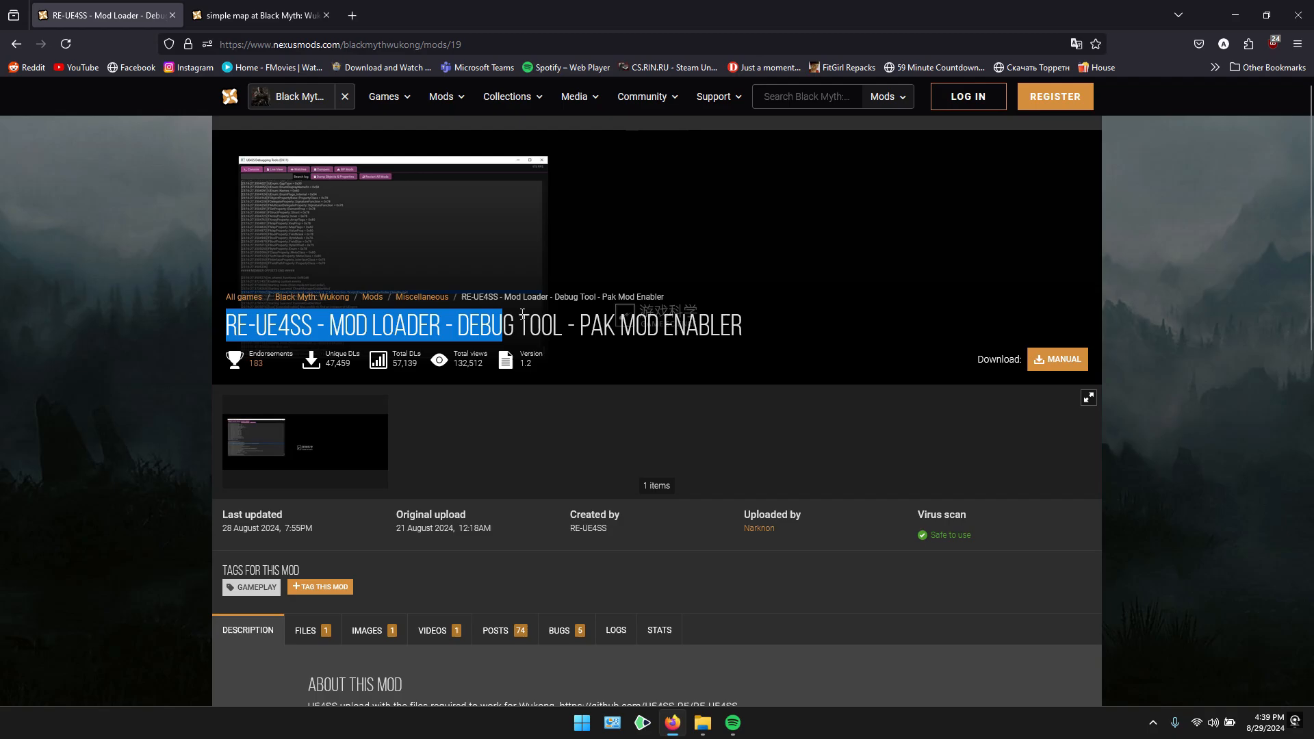
pyautogui.click(305, 420)
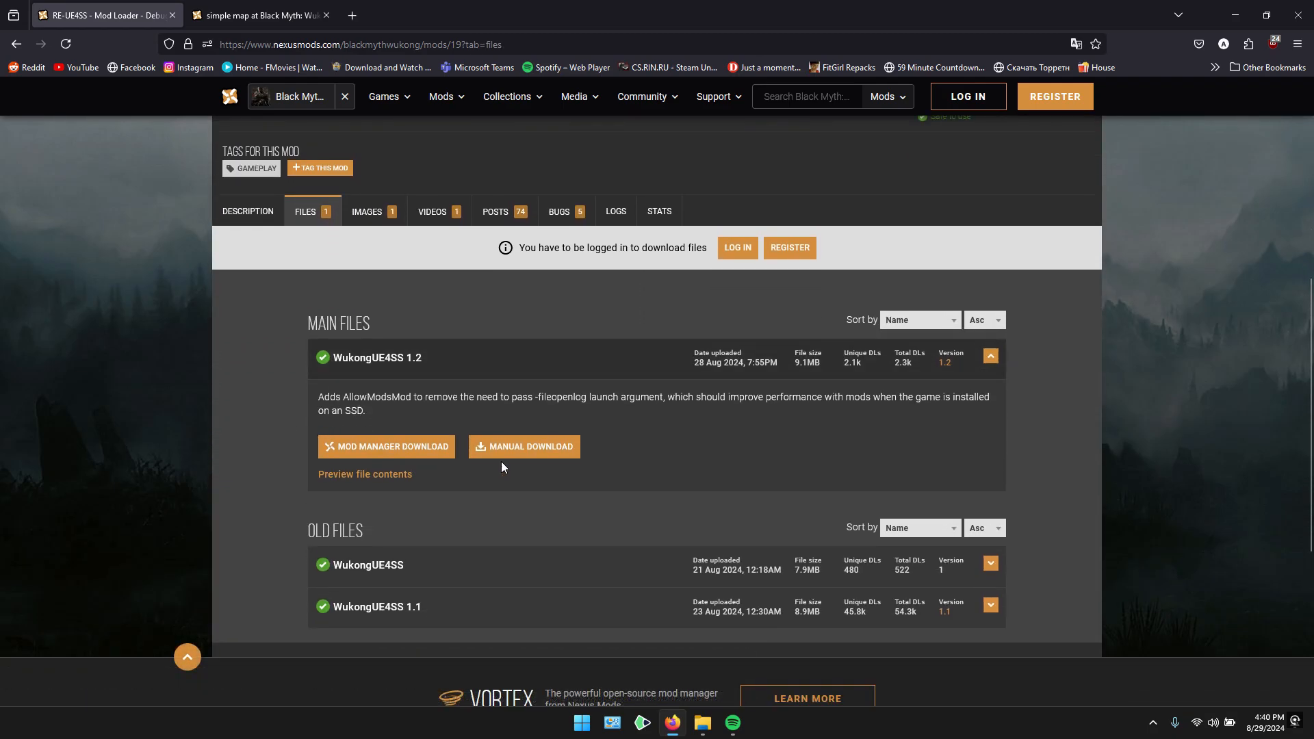
pyautogui.click(531, 447)
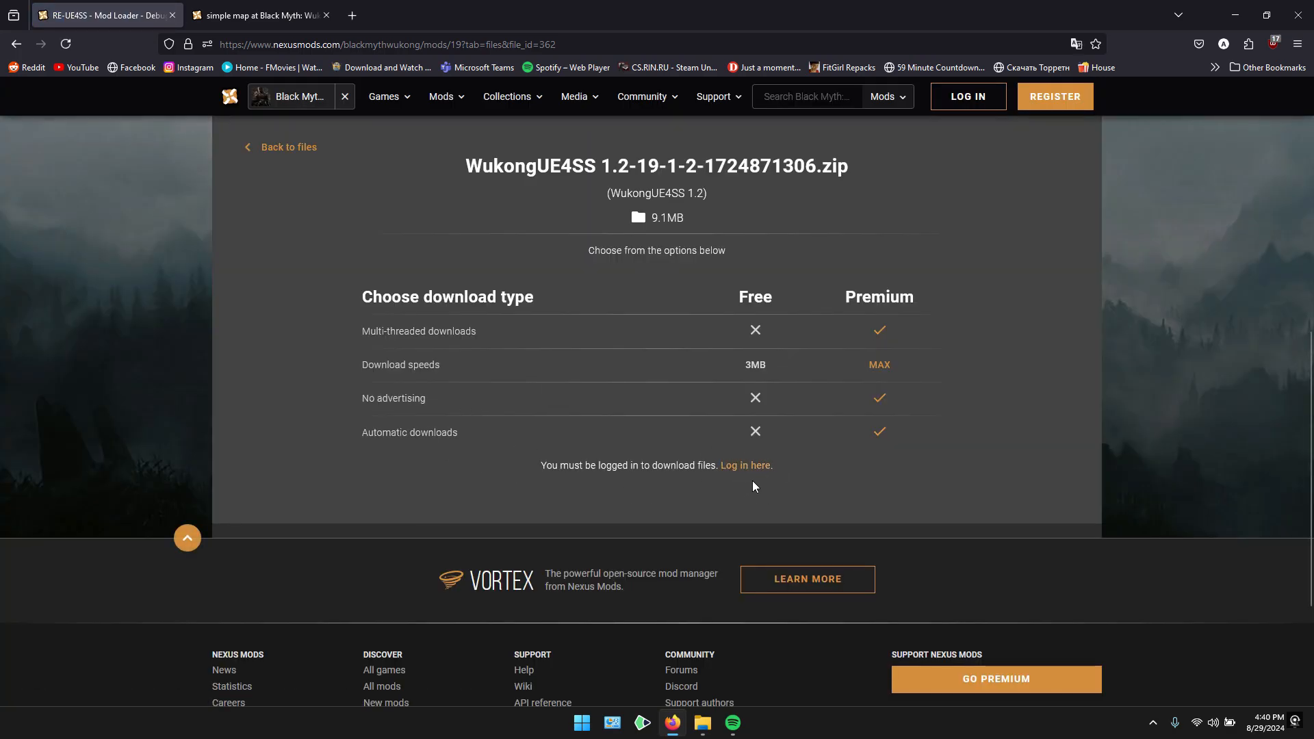
# Sign in with saved login details and start the slow download of the zip
pyautogui.click(745, 465)
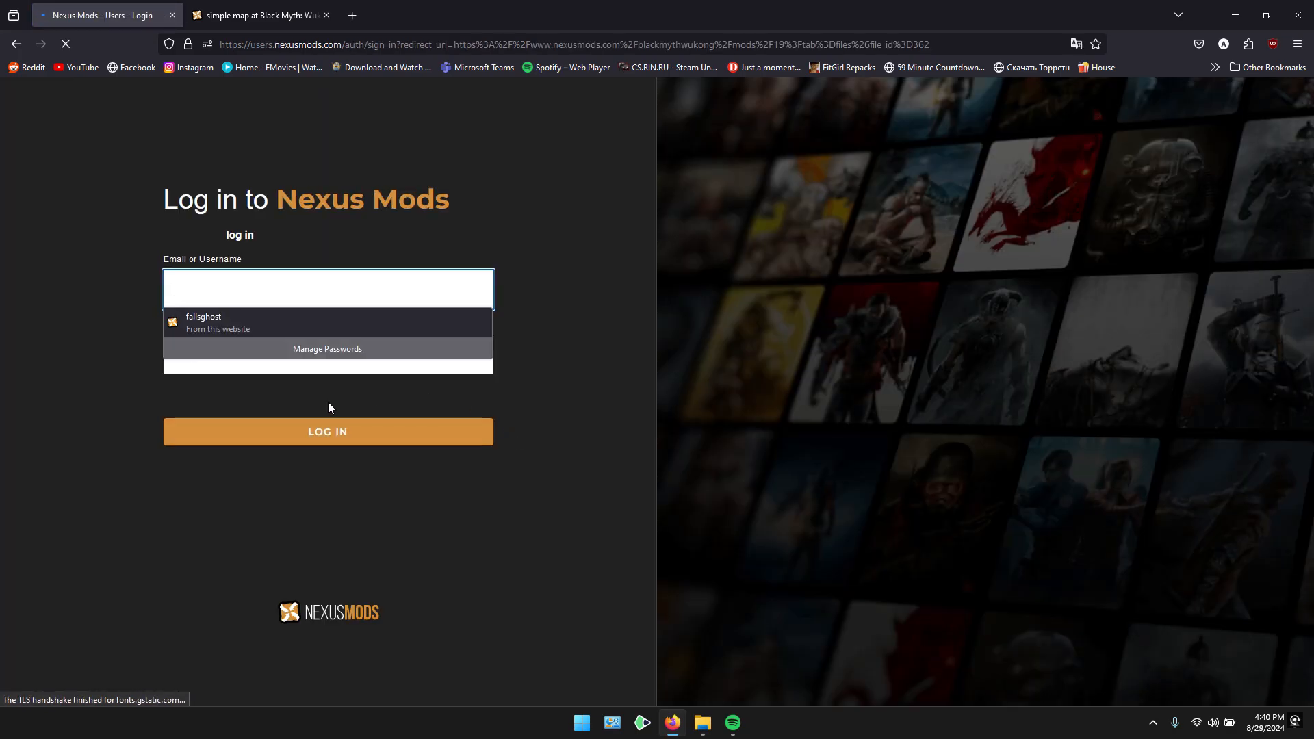
pyautogui.click(327, 323)
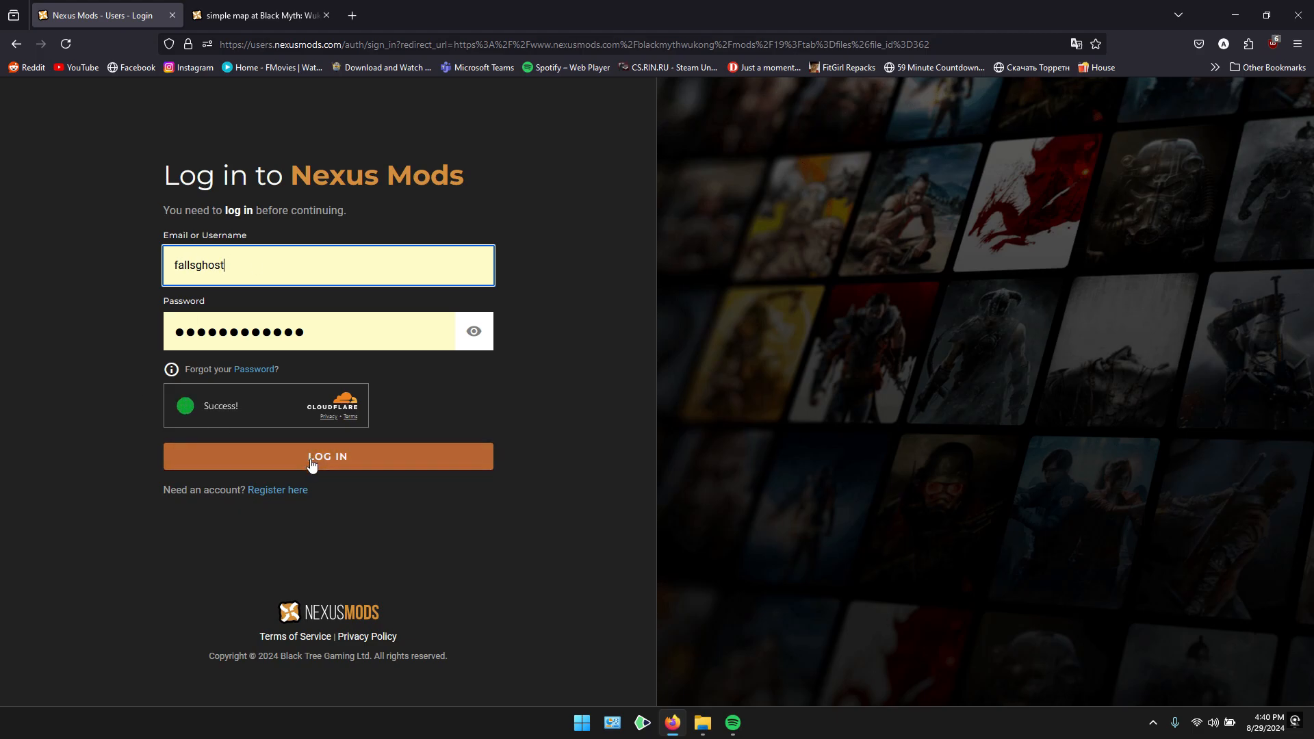
pyautogui.click(327, 456)
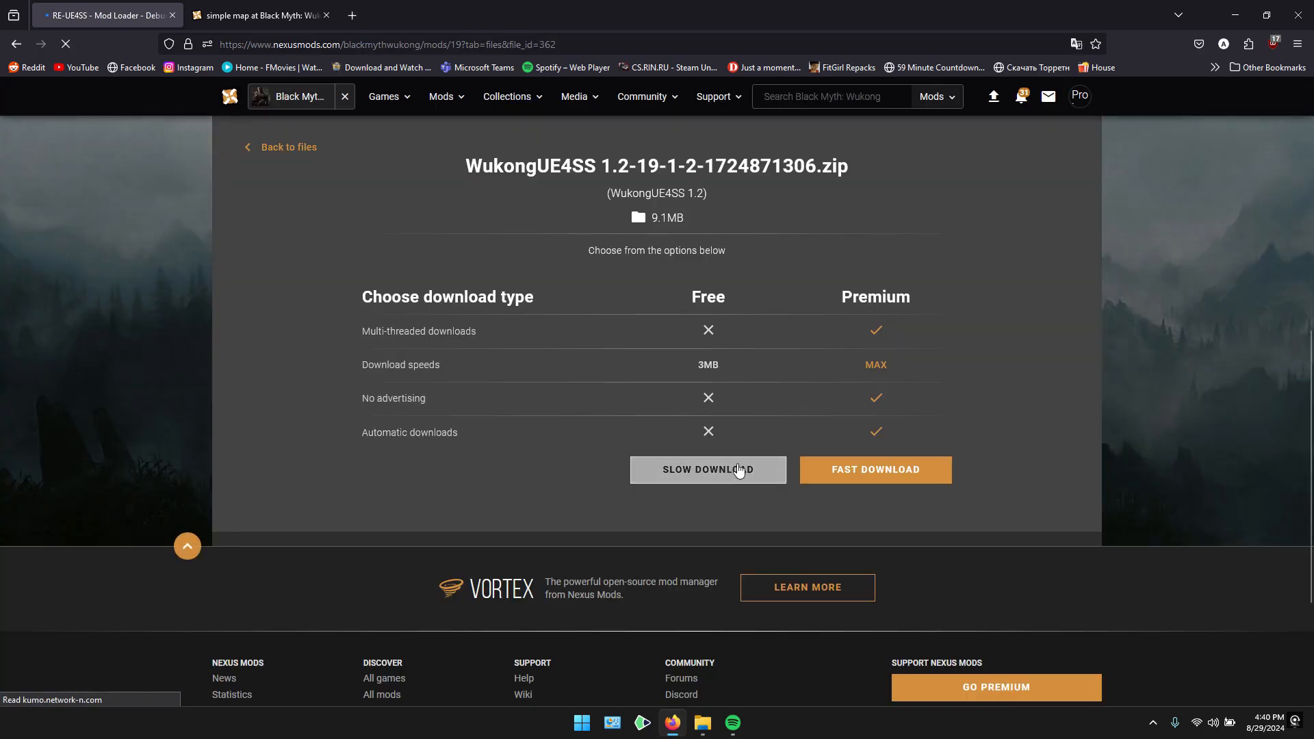
pyautogui.click(706, 470)
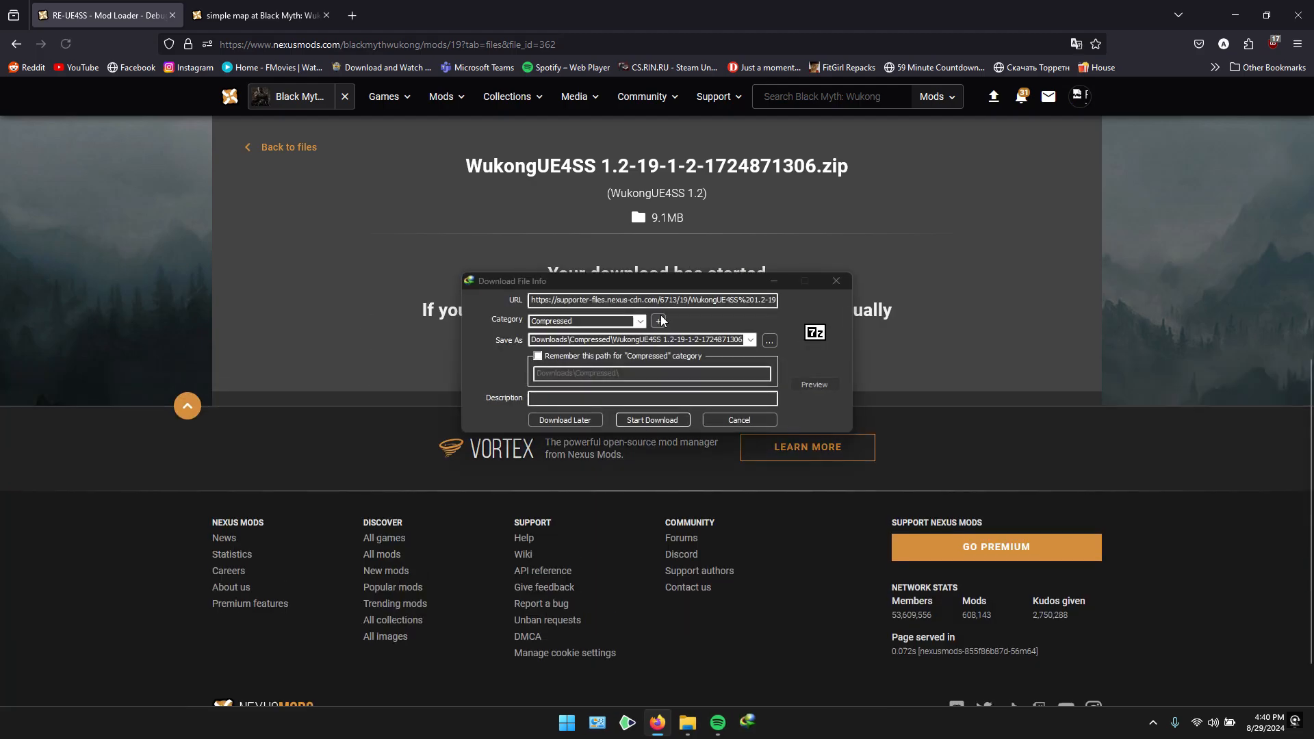
pyautogui.click(651, 421)
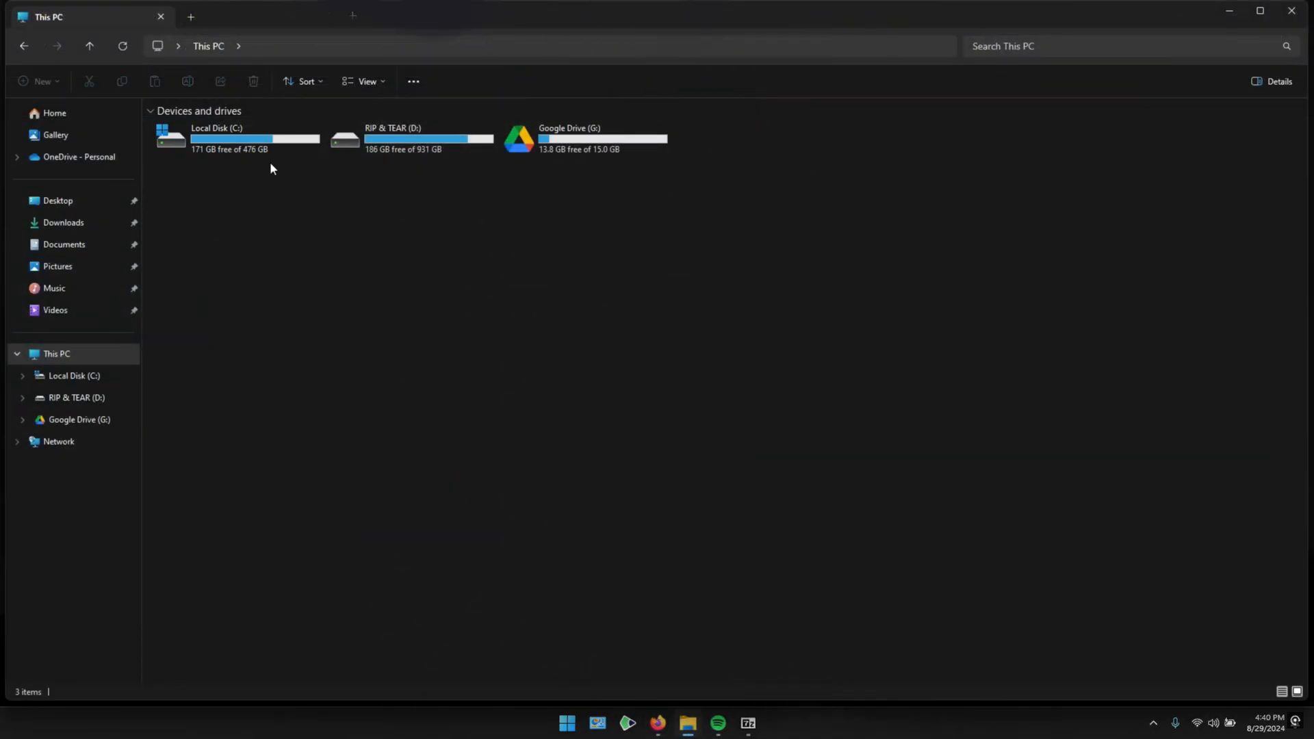
# Navigate to C:\Program Files (x86)\Steam\steamapps\common
pyautogui.doubleClick(216, 138)
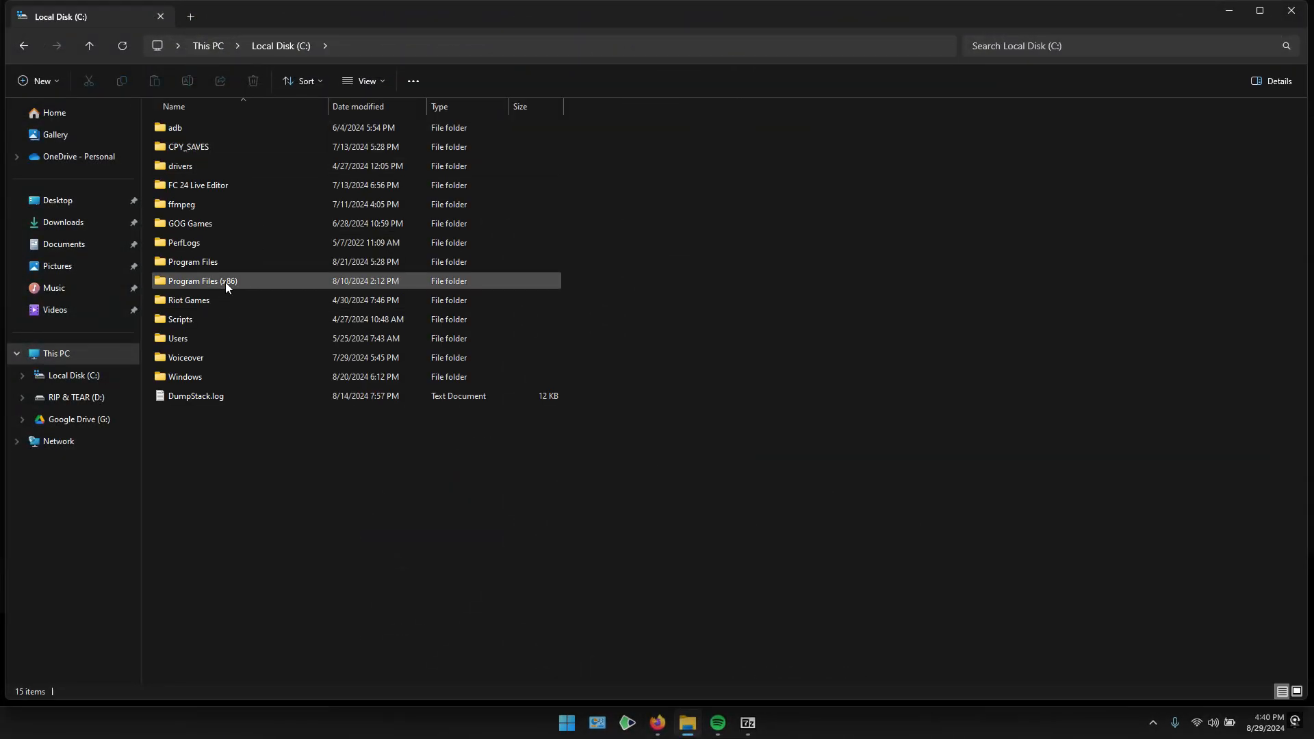
pyautogui.doubleClick(202, 281)
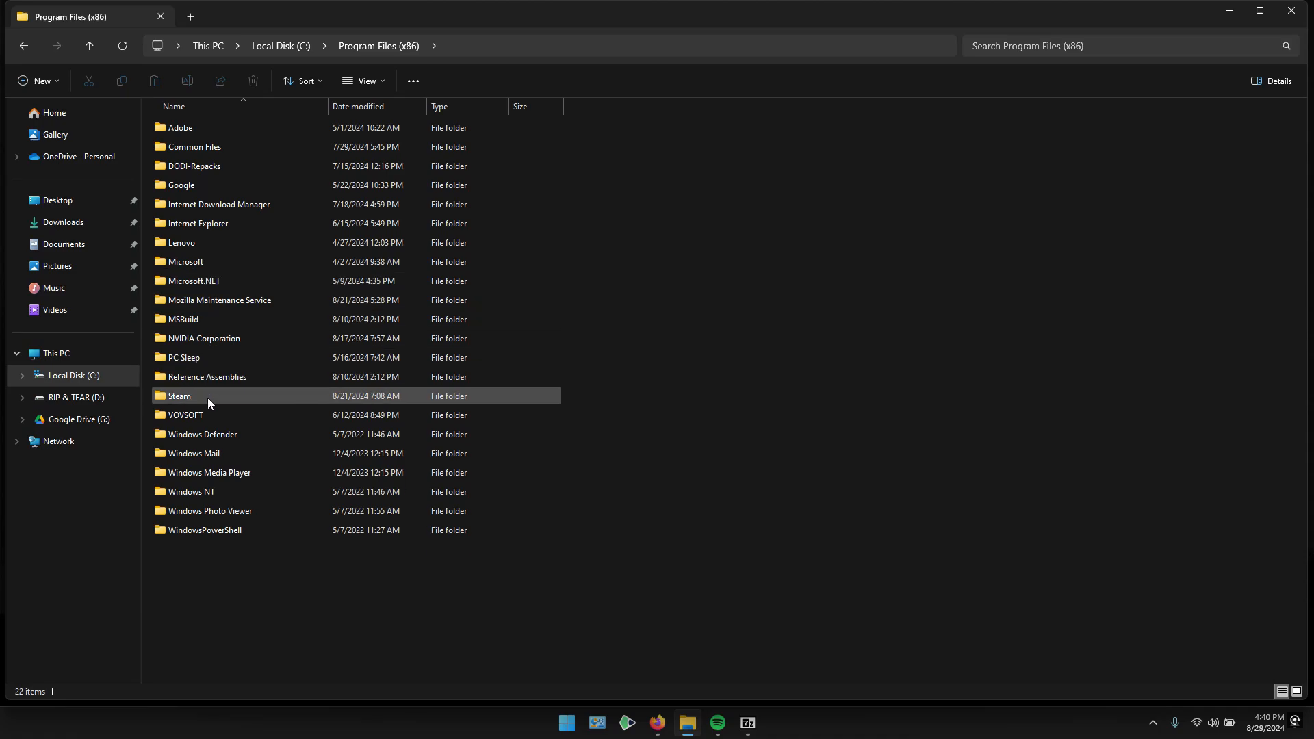
pyautogui.doubleClick(178, 396)
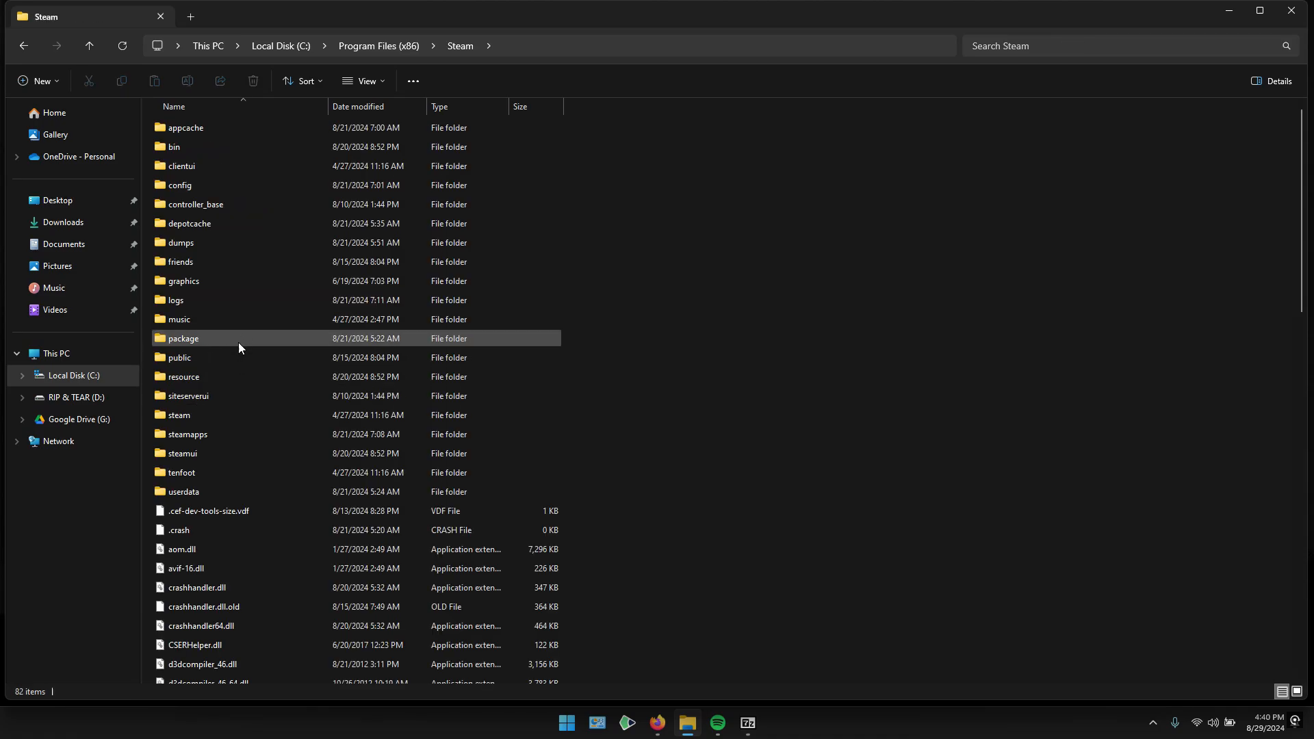
pyautogui.click(187, 433)
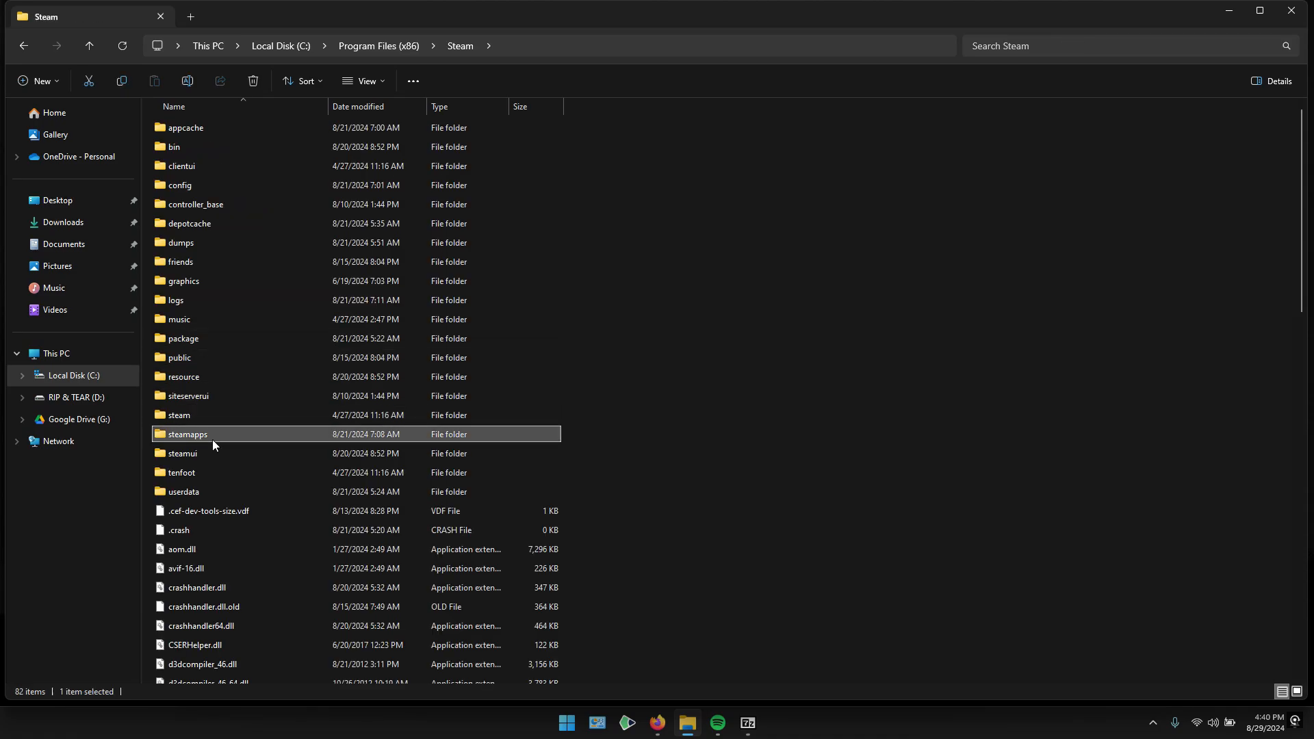
pyautogui.doubleClick(187, 434)
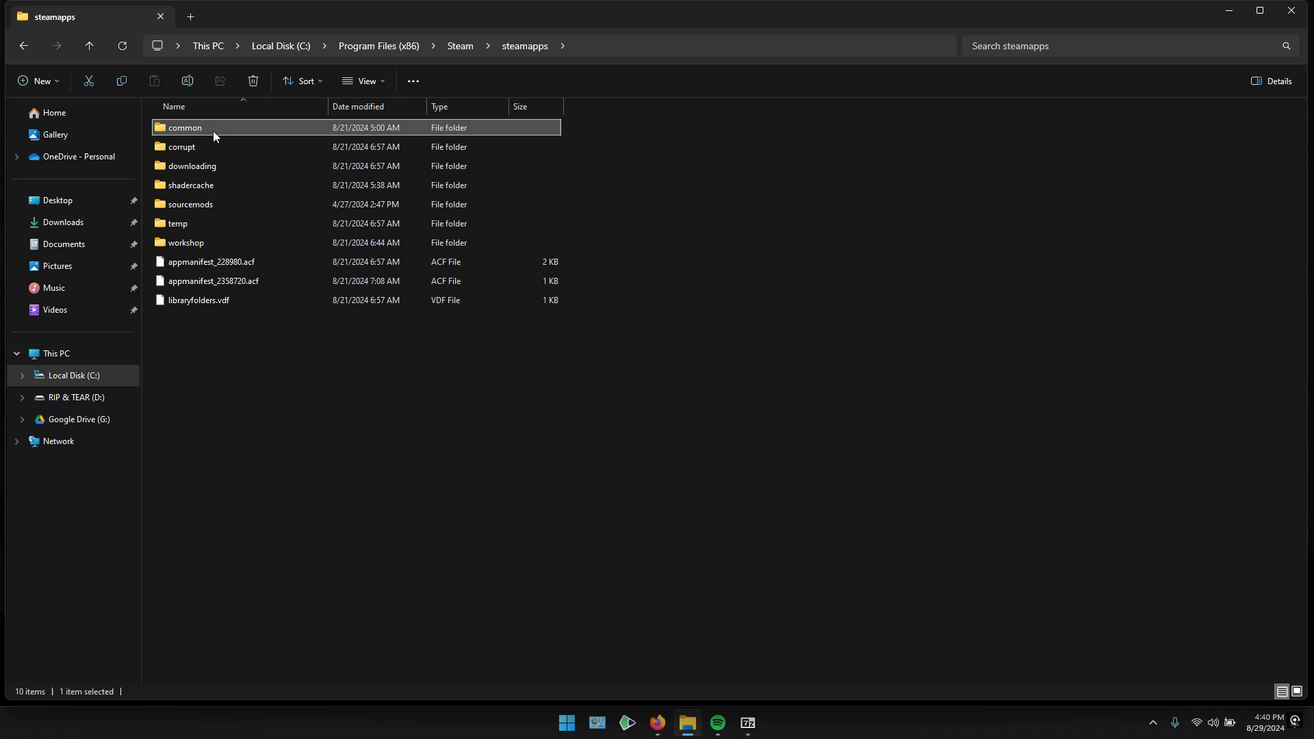
pyautogui.doubleClick(184, 128)
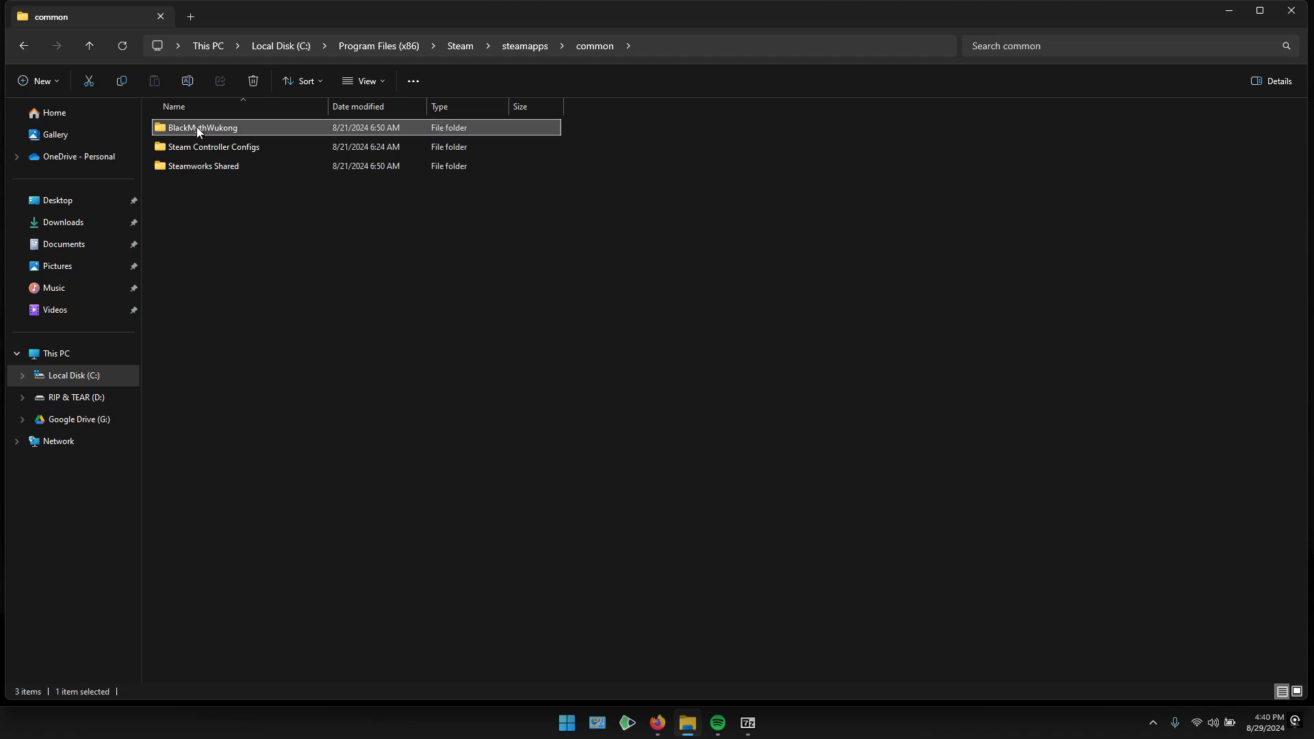
# Enter BlackMythWukong\b1\Binaries\Win64 with the game's executable and DLLs
pyautogui.doubleClick(202, 125)
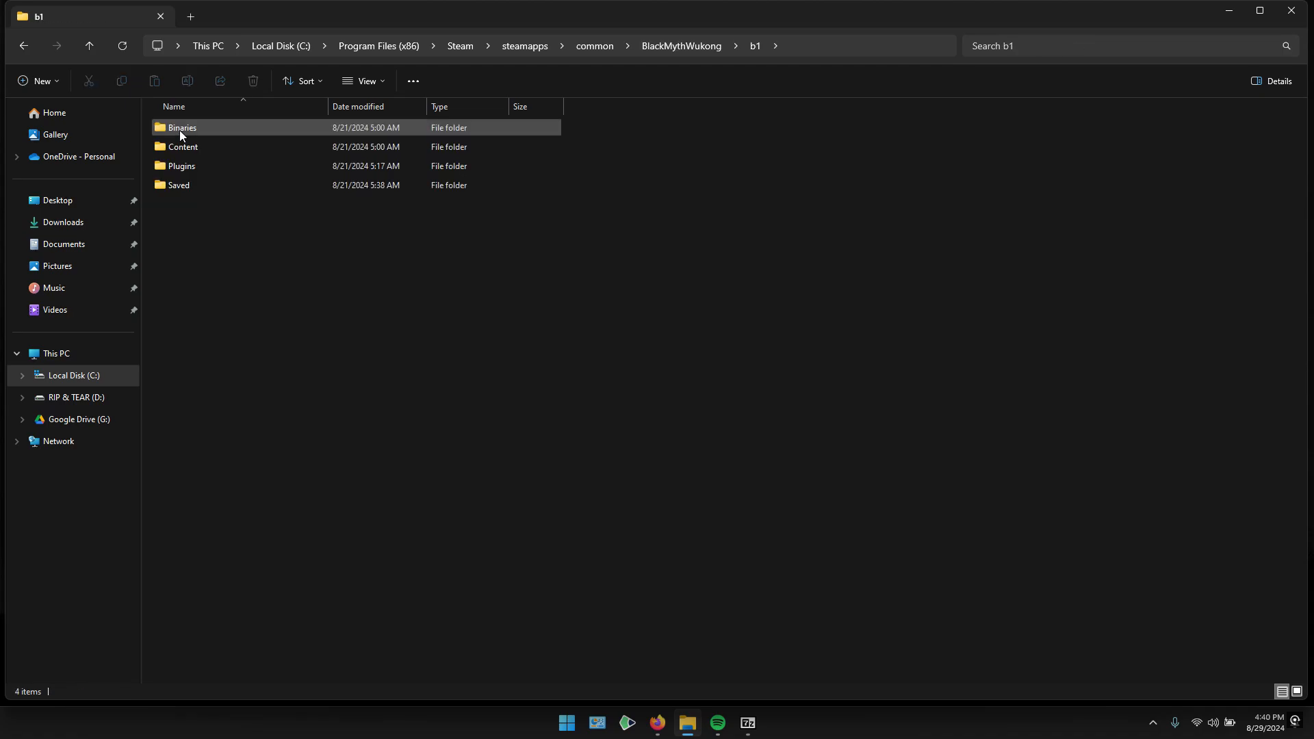
pyautogui.doubleClick(181, 128)
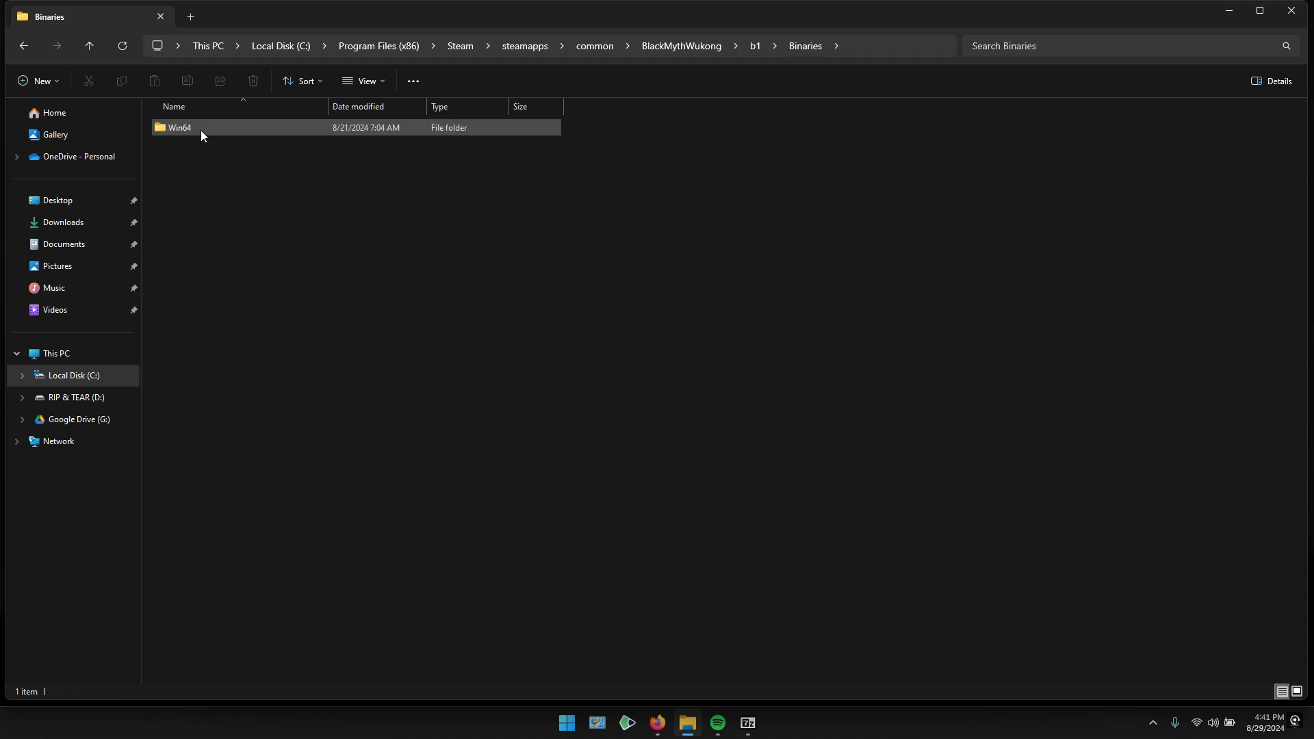
pyautogui.doubleClick(178, 128)
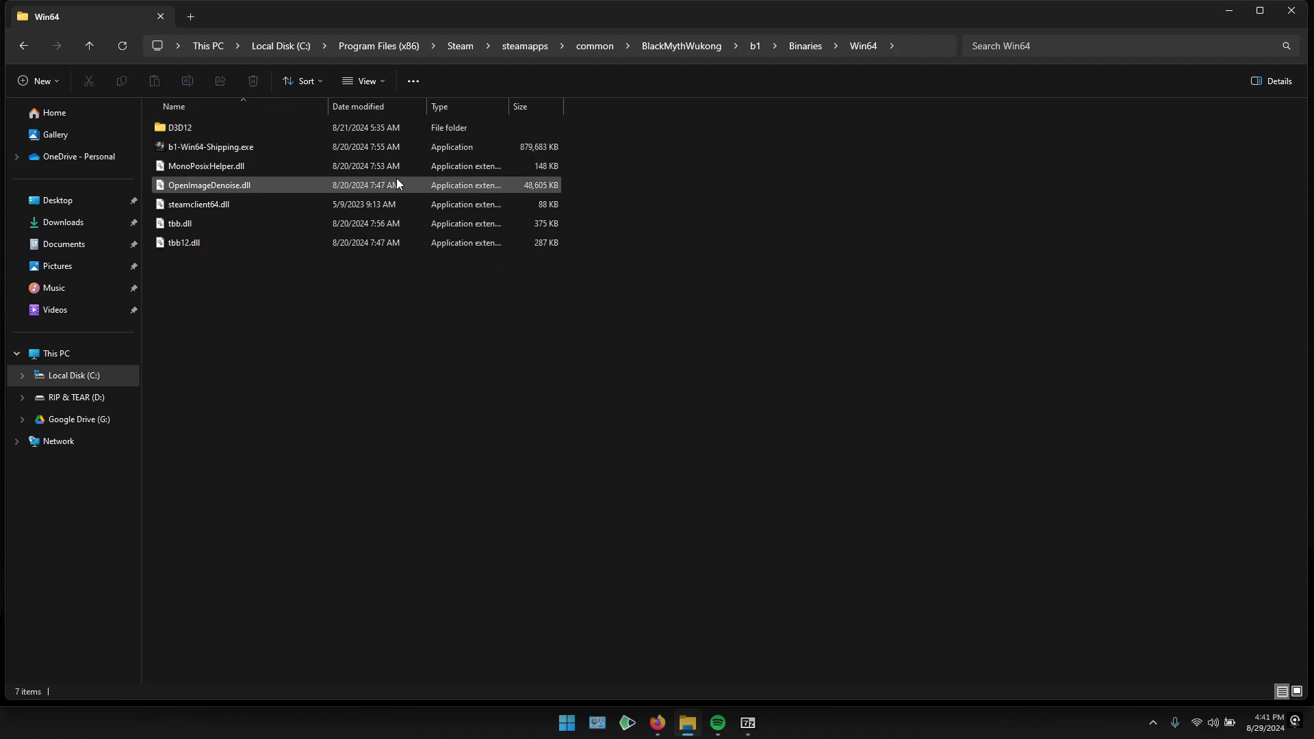
pyautogui.click(745, 636)
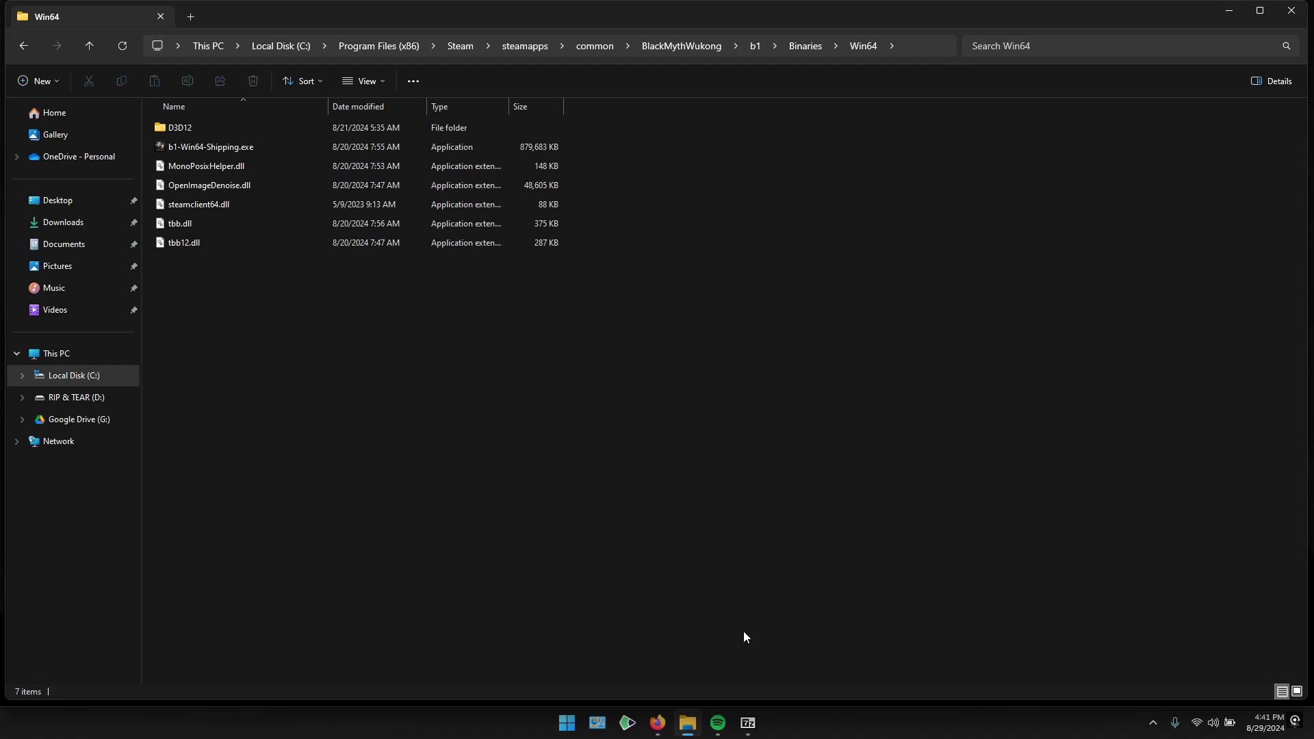
# View the WukongUE4SS archive folder in 7-Zip showing ue4ss and dwmapi.dll
pyautogui.click(746, 723)
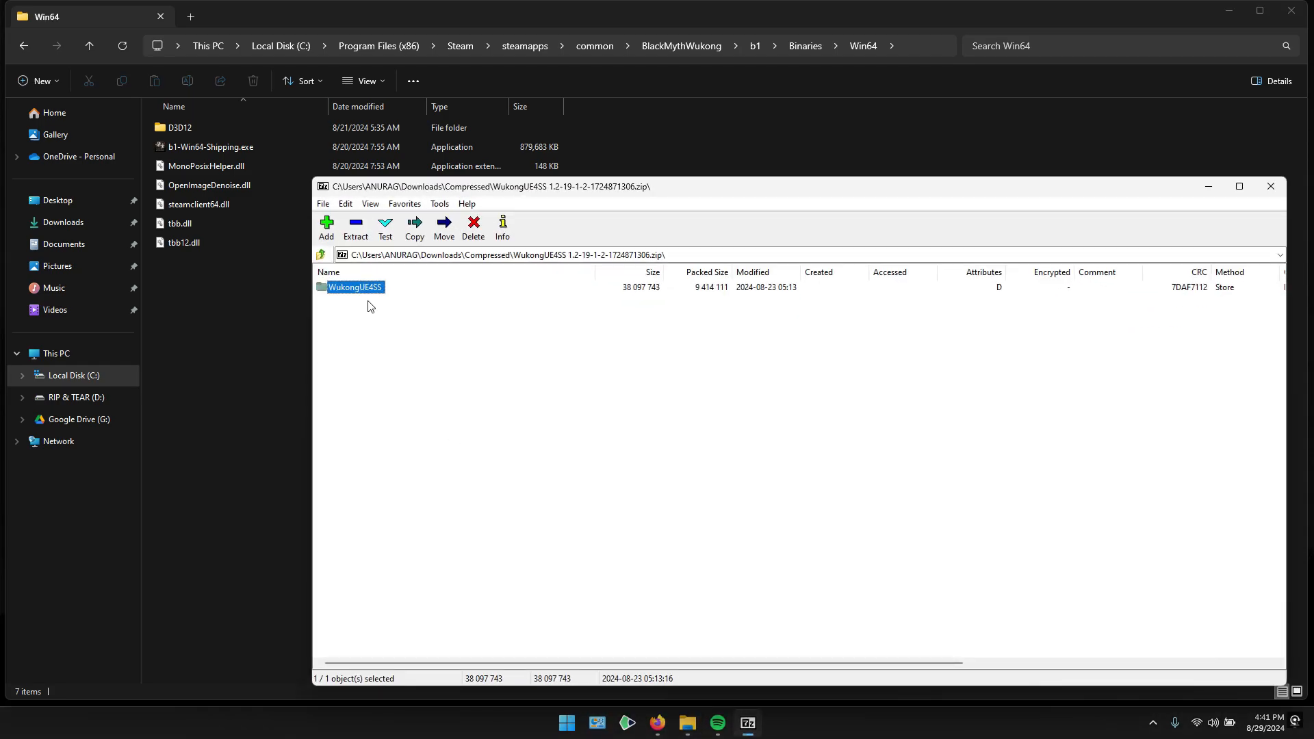
pyautogui.doubleClick(355, 286)
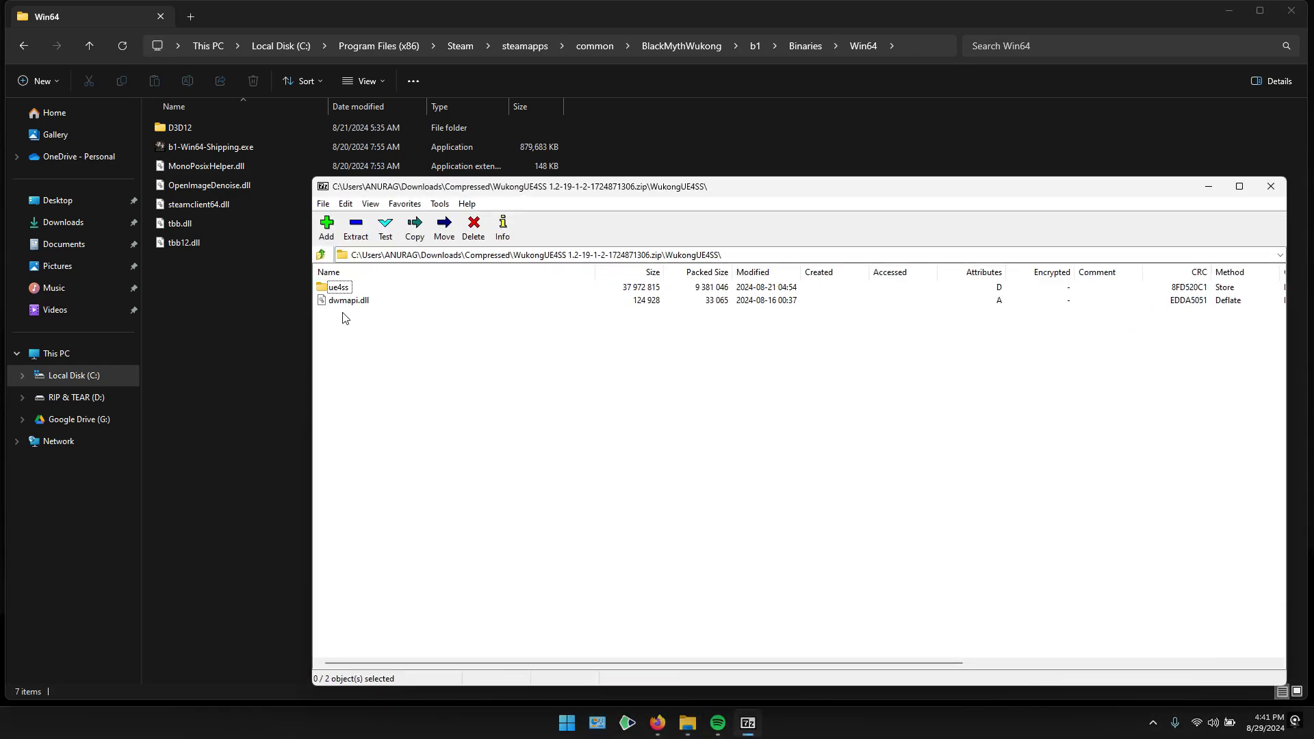
pyautogui.click(348, 299)
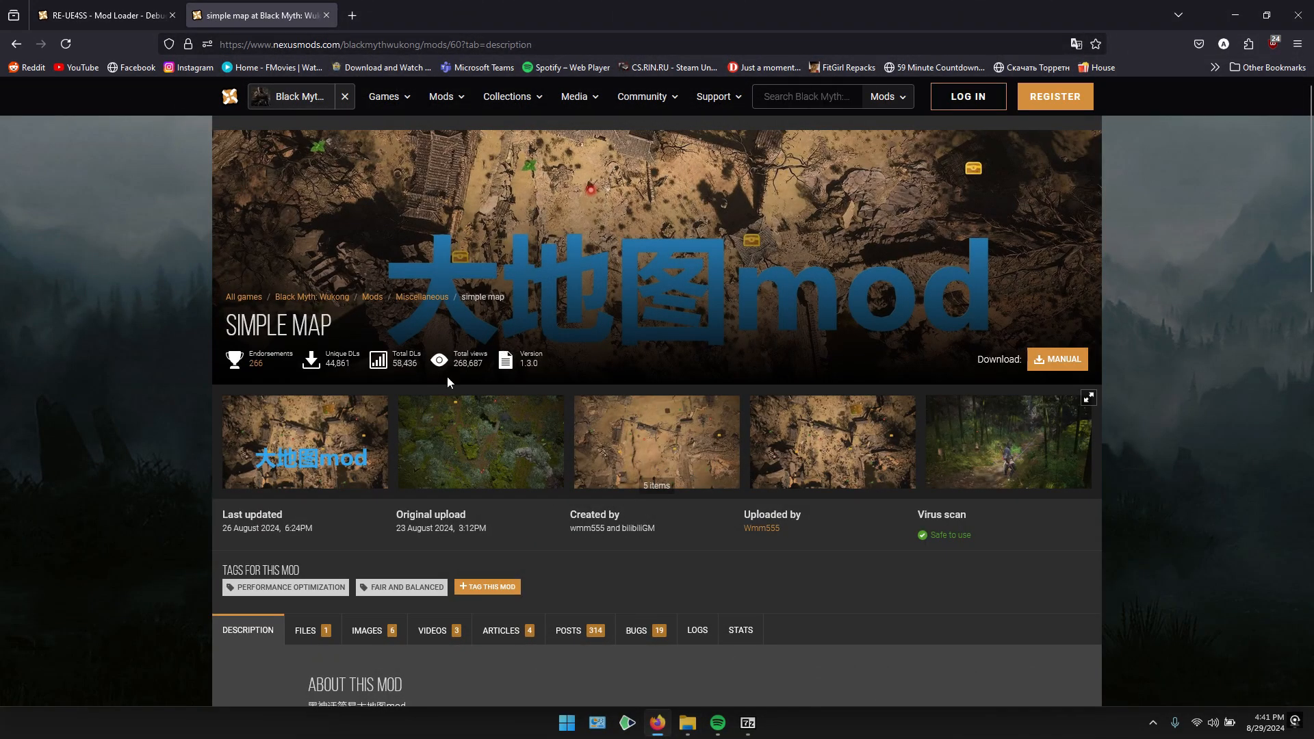
# Request the manual download of SimpleMap 1.3.0 from its Files list
pyautogui.click(372, 44)
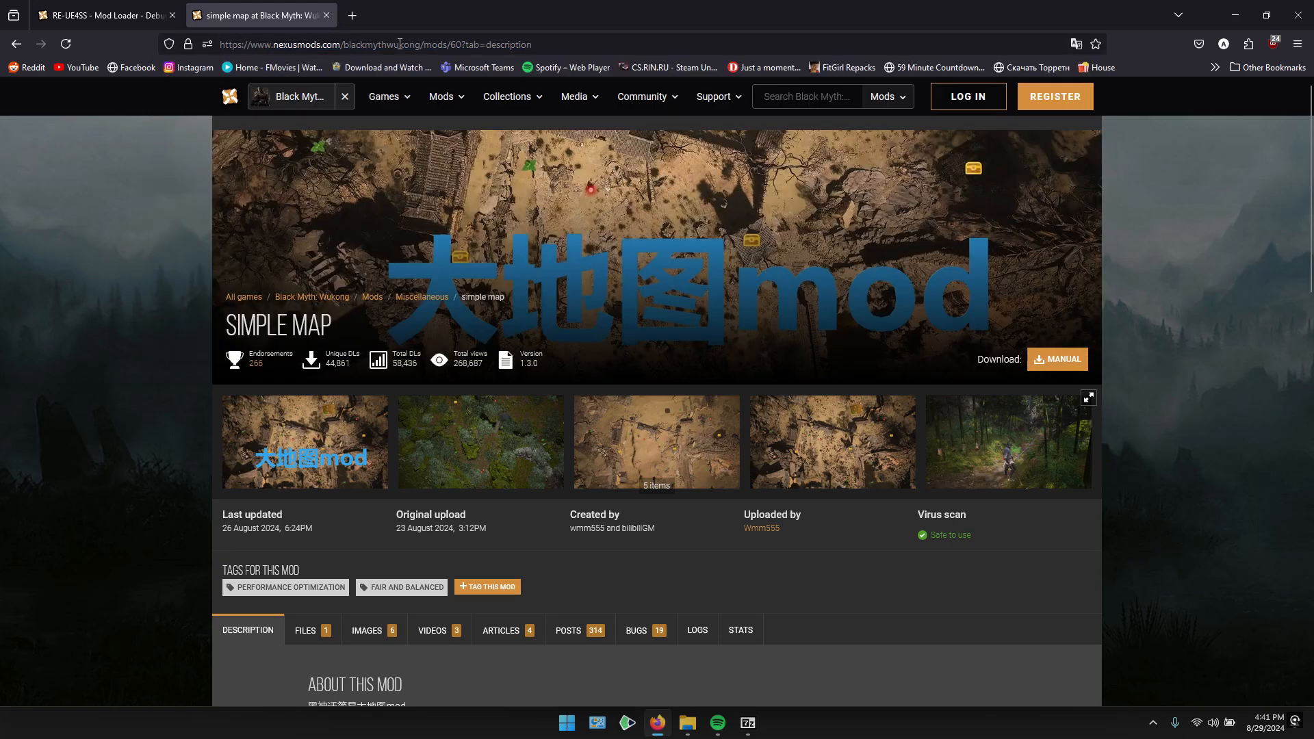
pyautogui.scroll(-3)
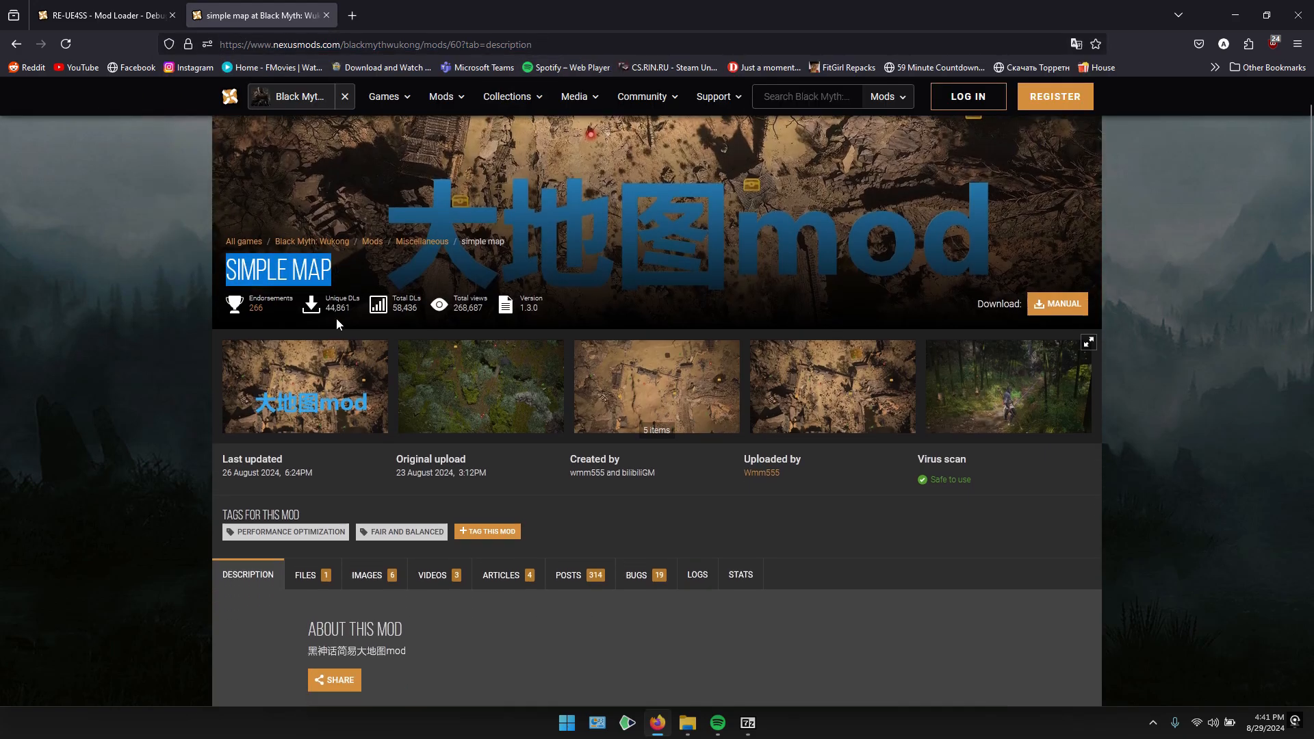
pyautogui.scroll(-3)
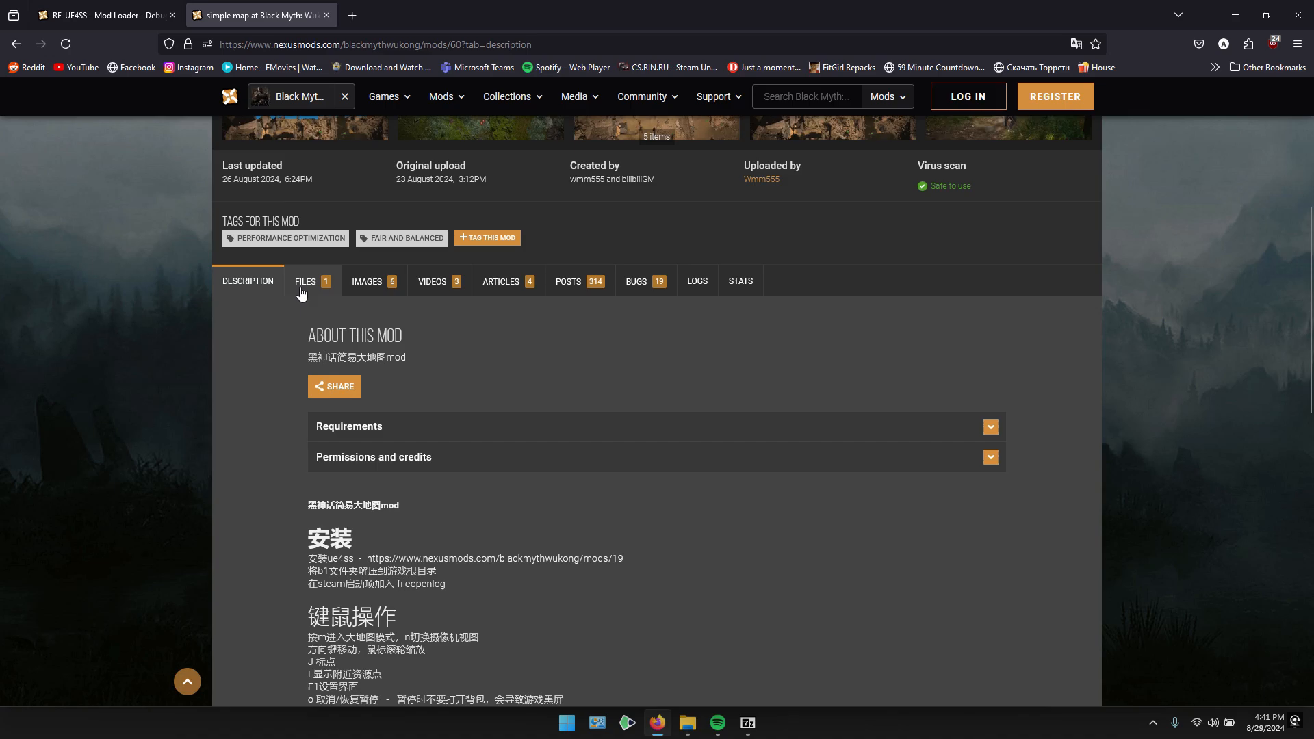
pyautogui.click(305, 280)
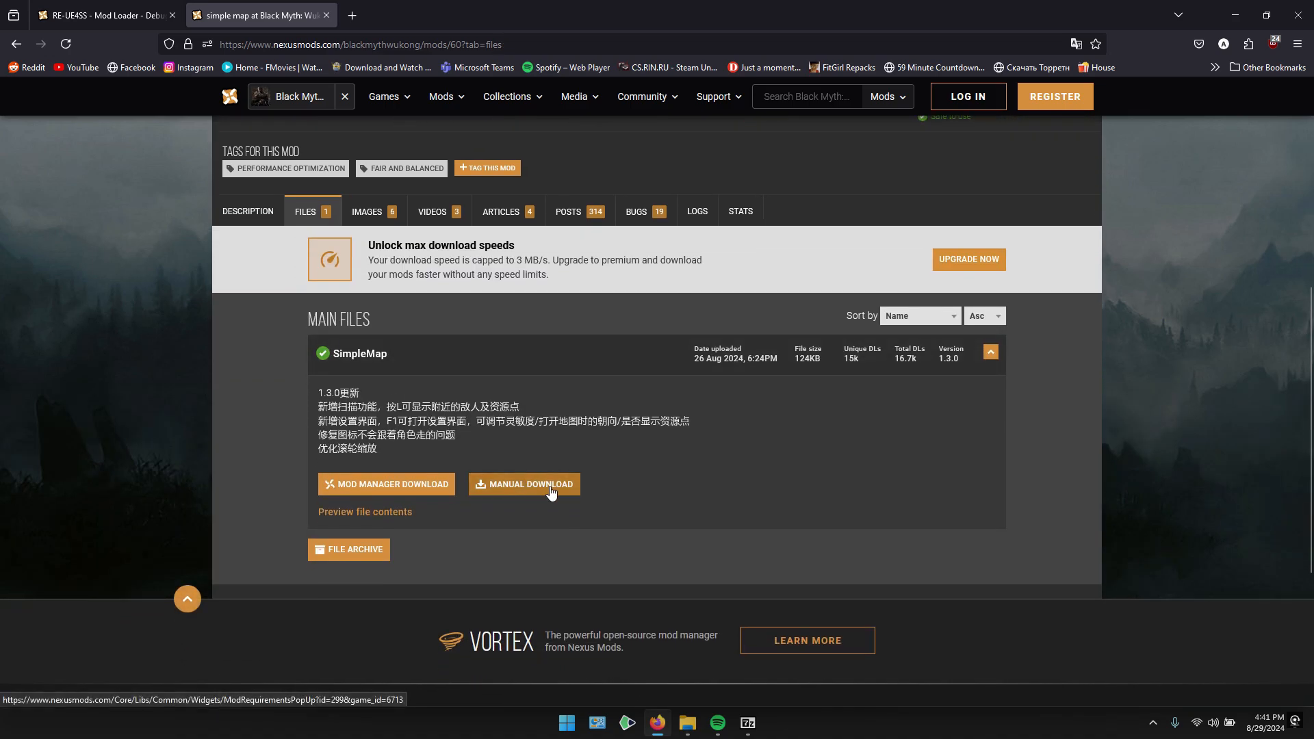
pyautogui.click(524, 483)
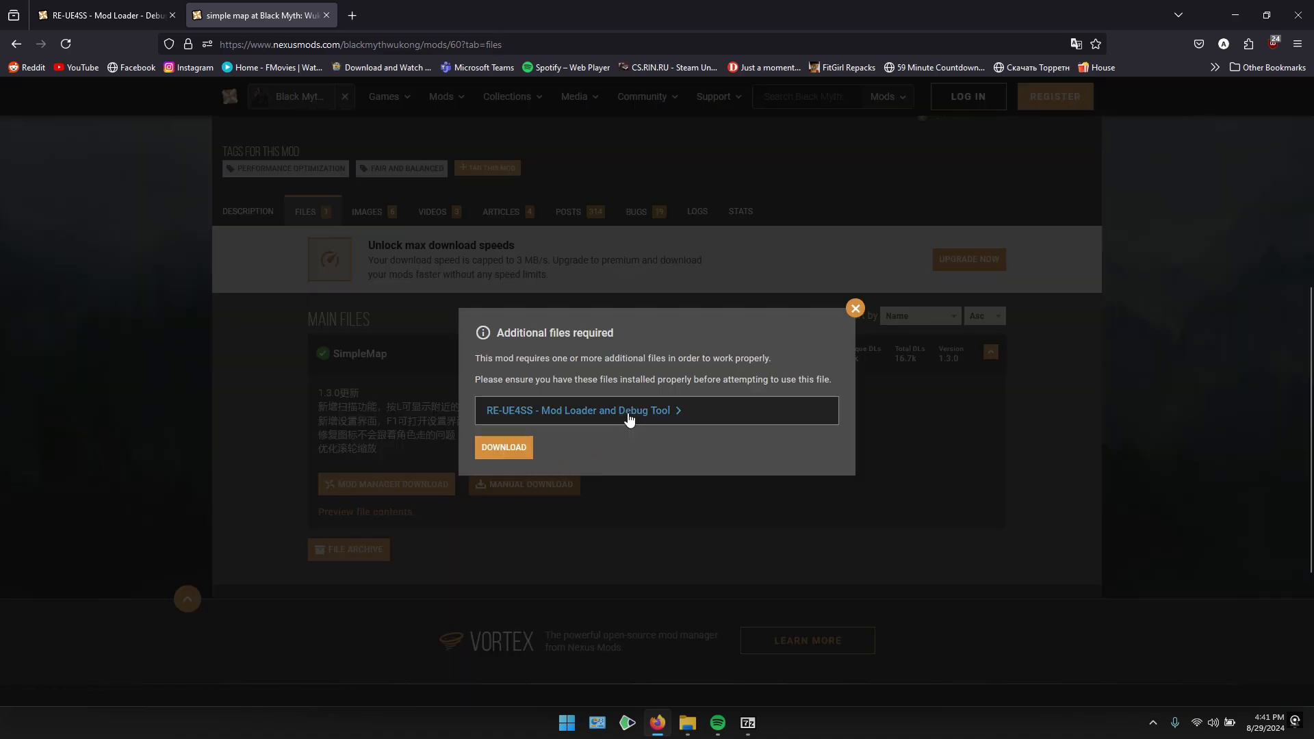
# Accept the additional-files-required notice and start the free slow download
pyautogui.click(504, 446)
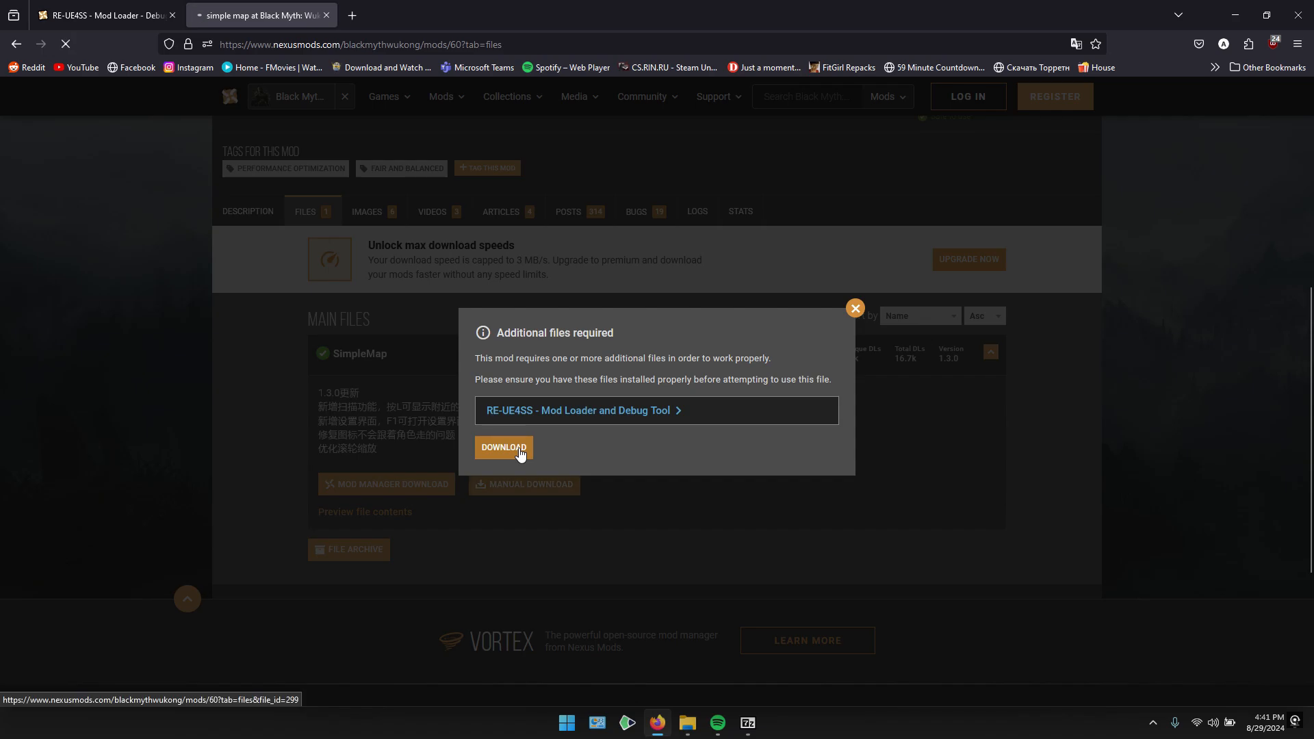
pyautogui.click(504, 446)
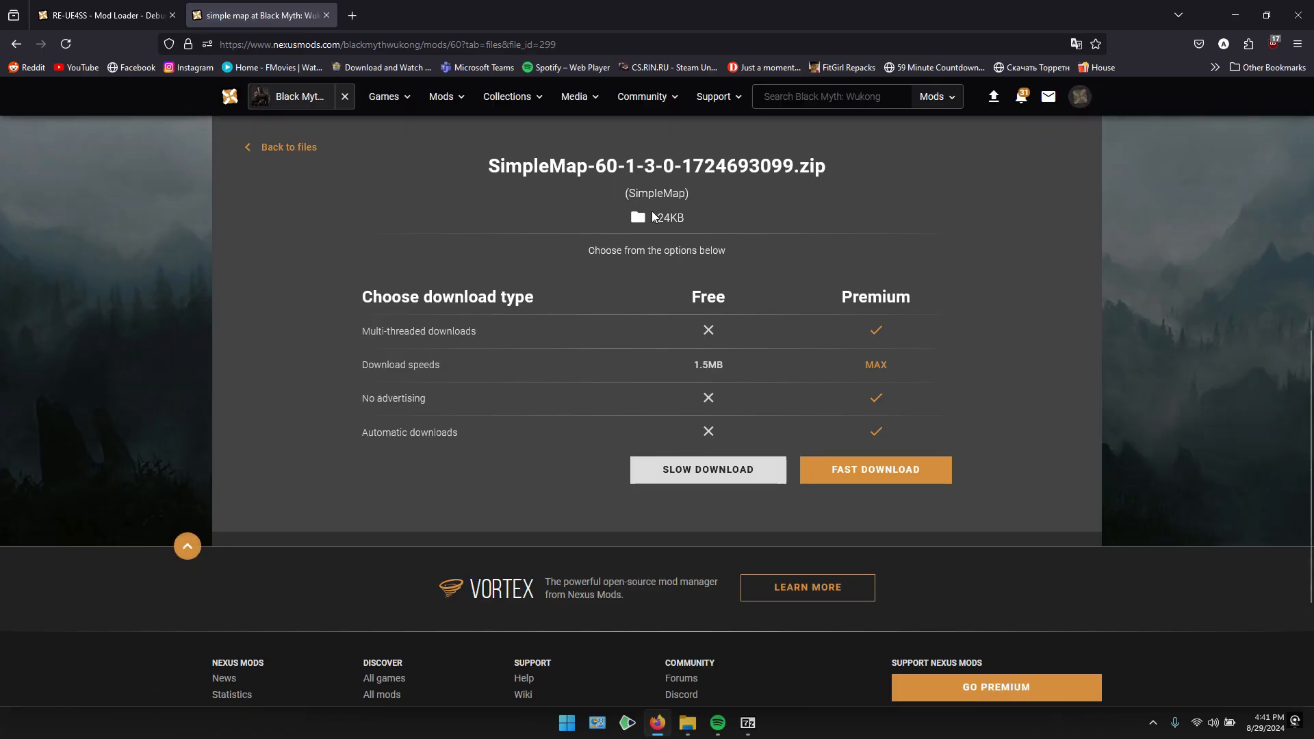
pyautogui.click(708, 470)
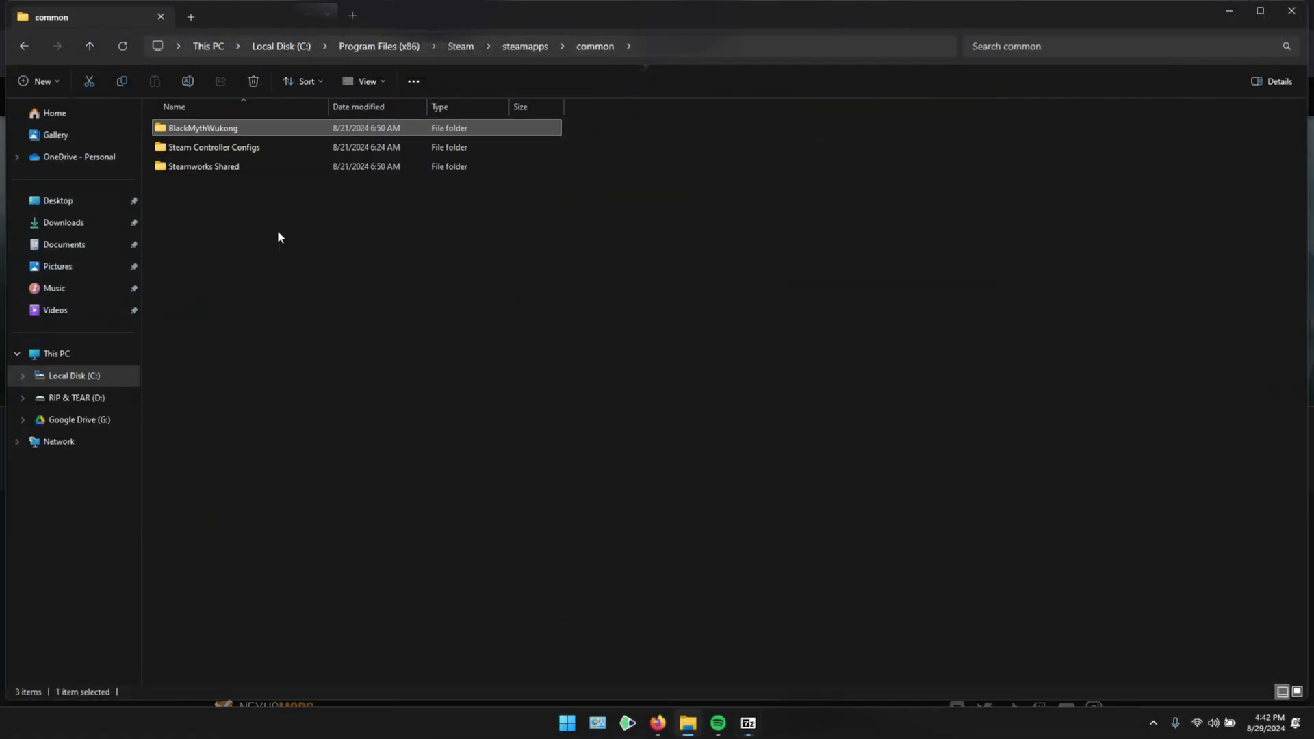
# Enter the BlackMythWukong folder showing b1, Engine and b1.exe
pyautogui.doubleClick(203, 128)
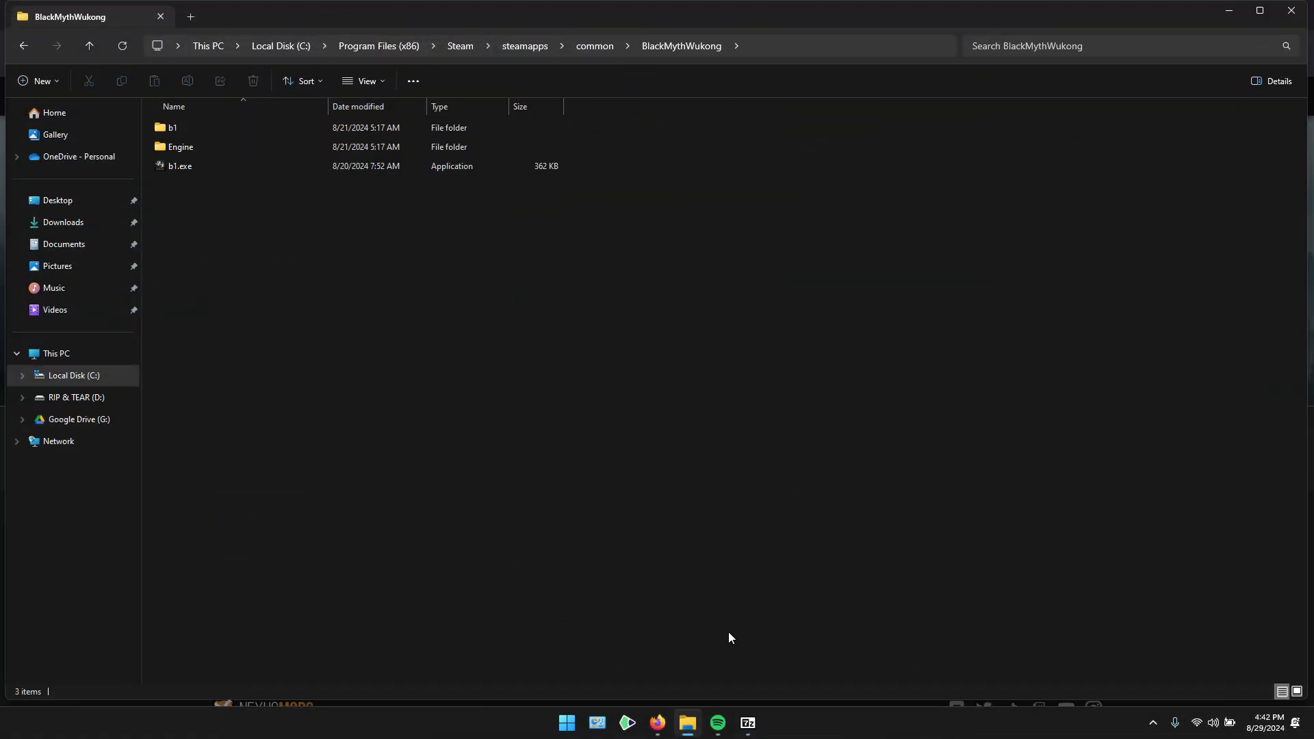
pyautogui.click(744, 723)
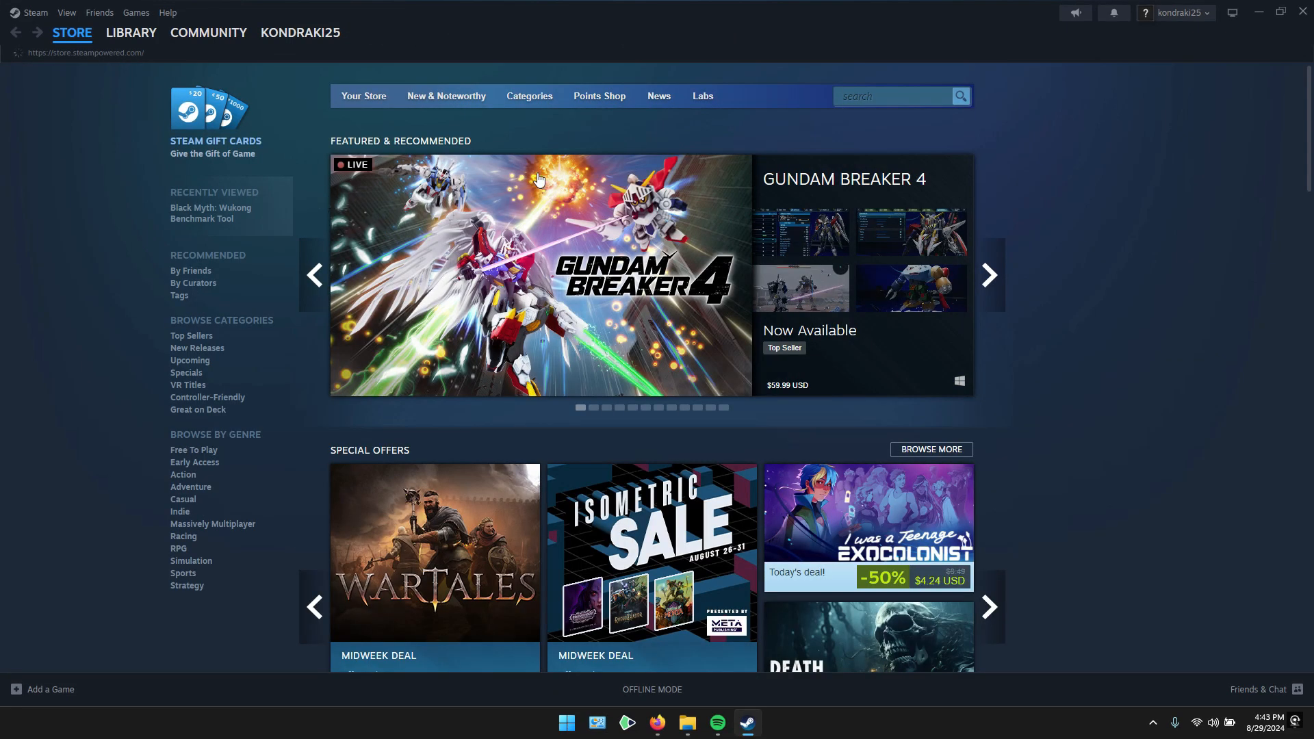
# Reach Black Myth: Wukong's properties from the Steam library
pyautogui.click(131, 32)
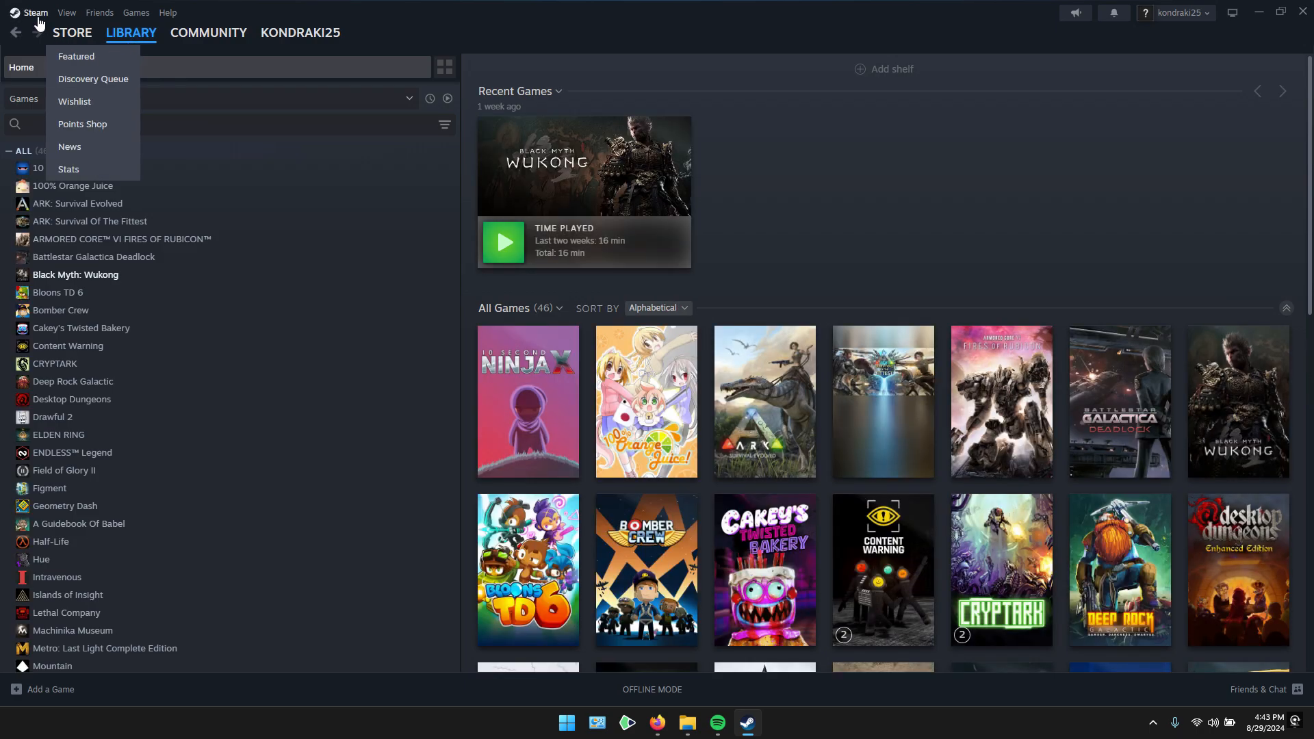
pyautogui.click(33, 12)
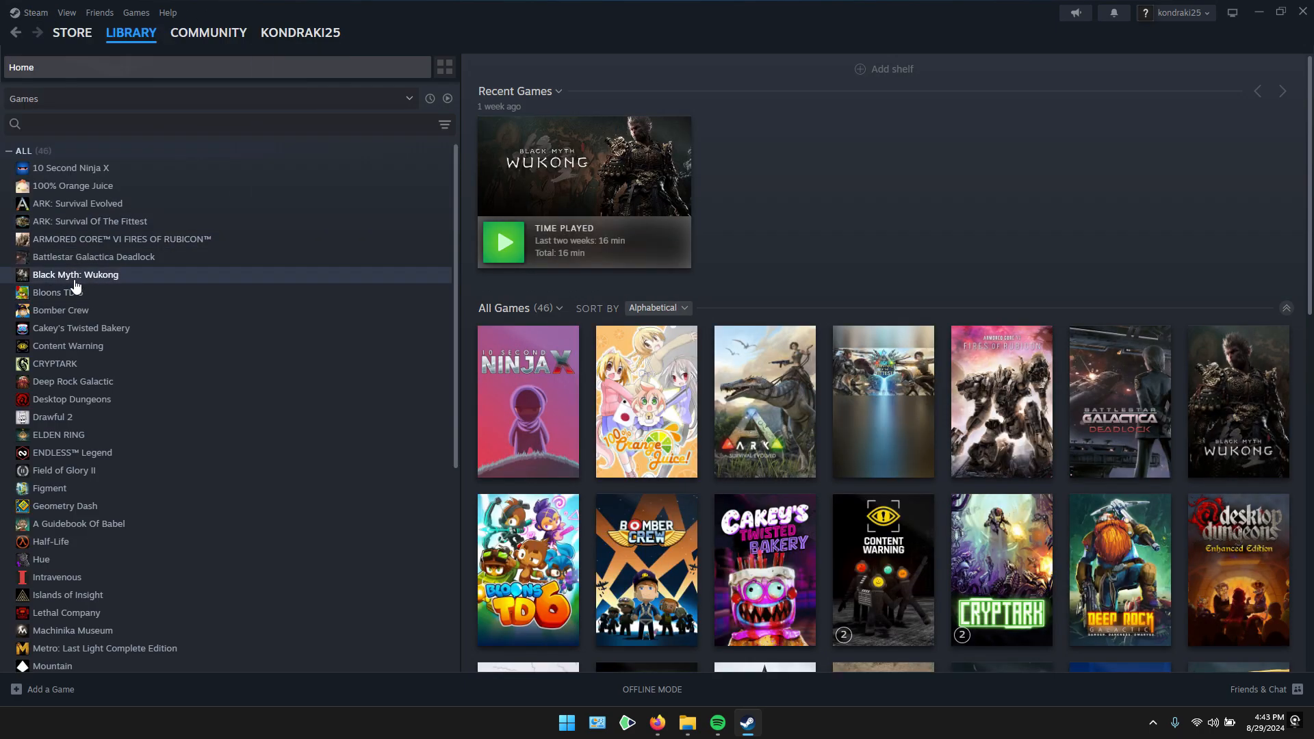
pyautogui.click(76, 273)
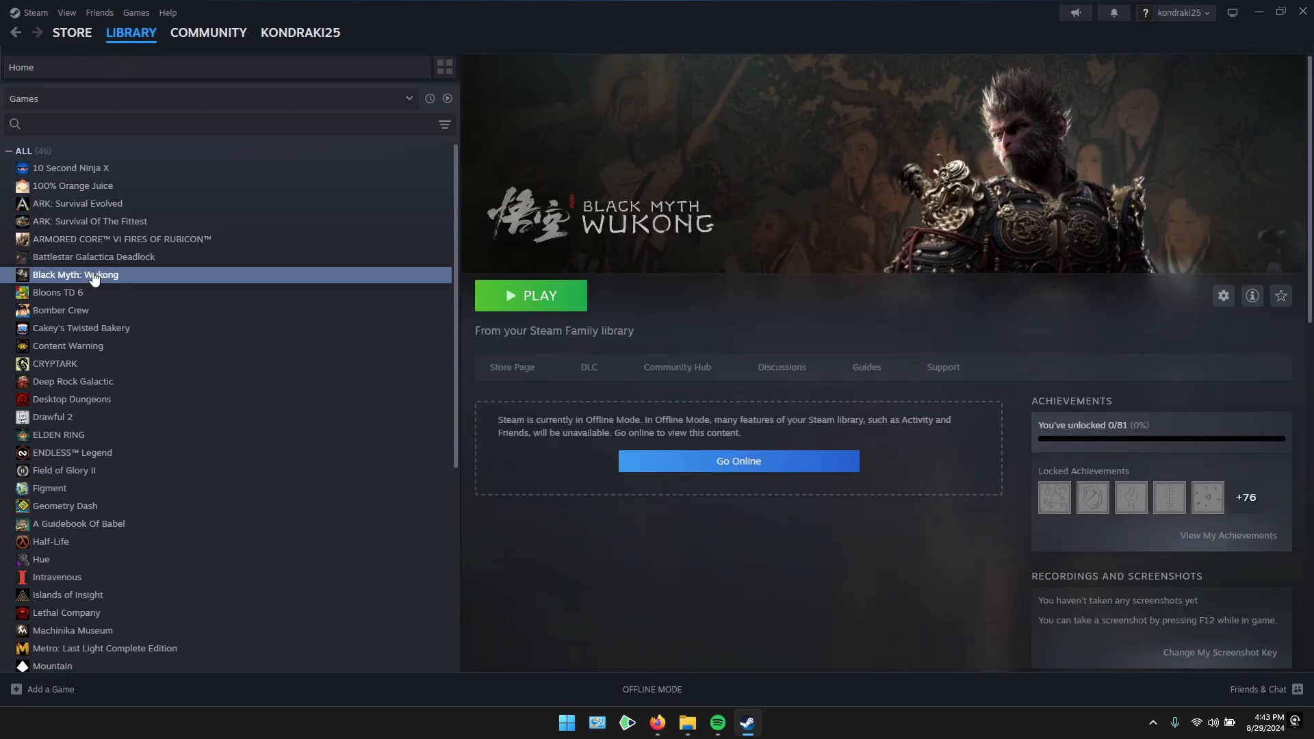
pyautogui.rightClick(75, 273)
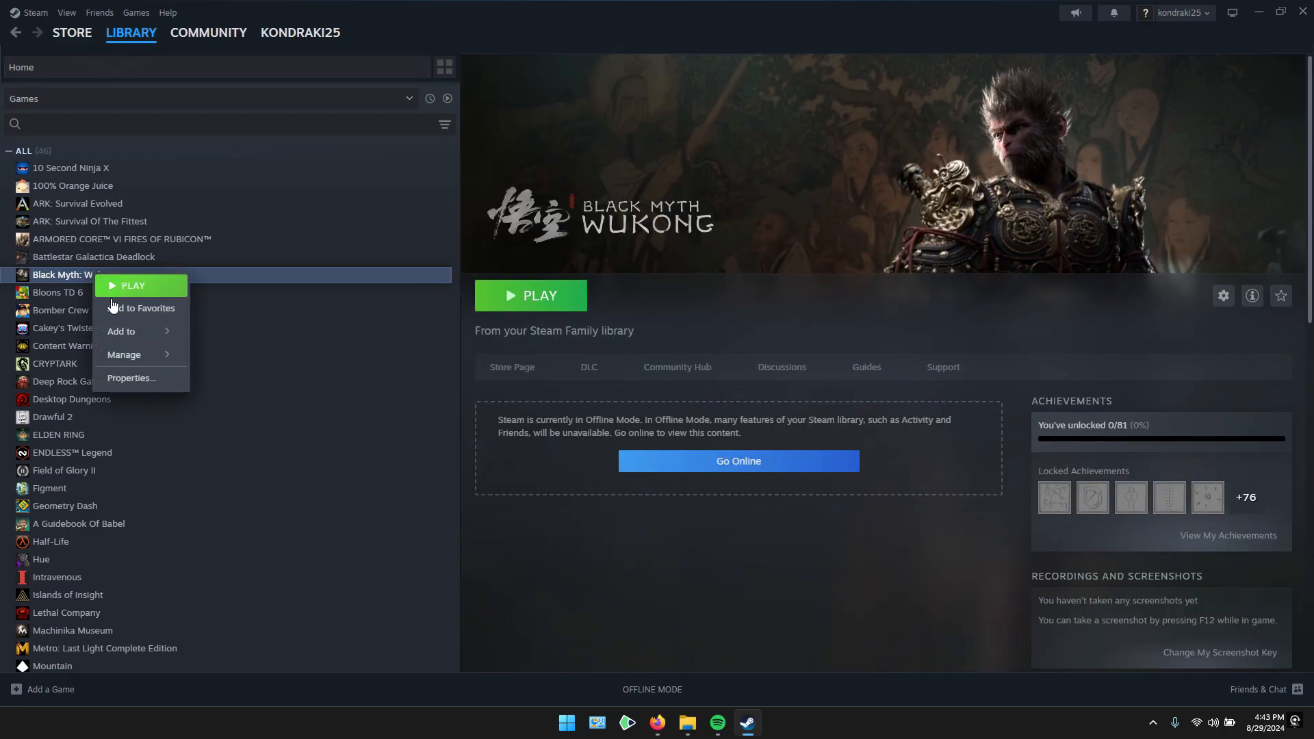
pyautogui.click(131, 378)
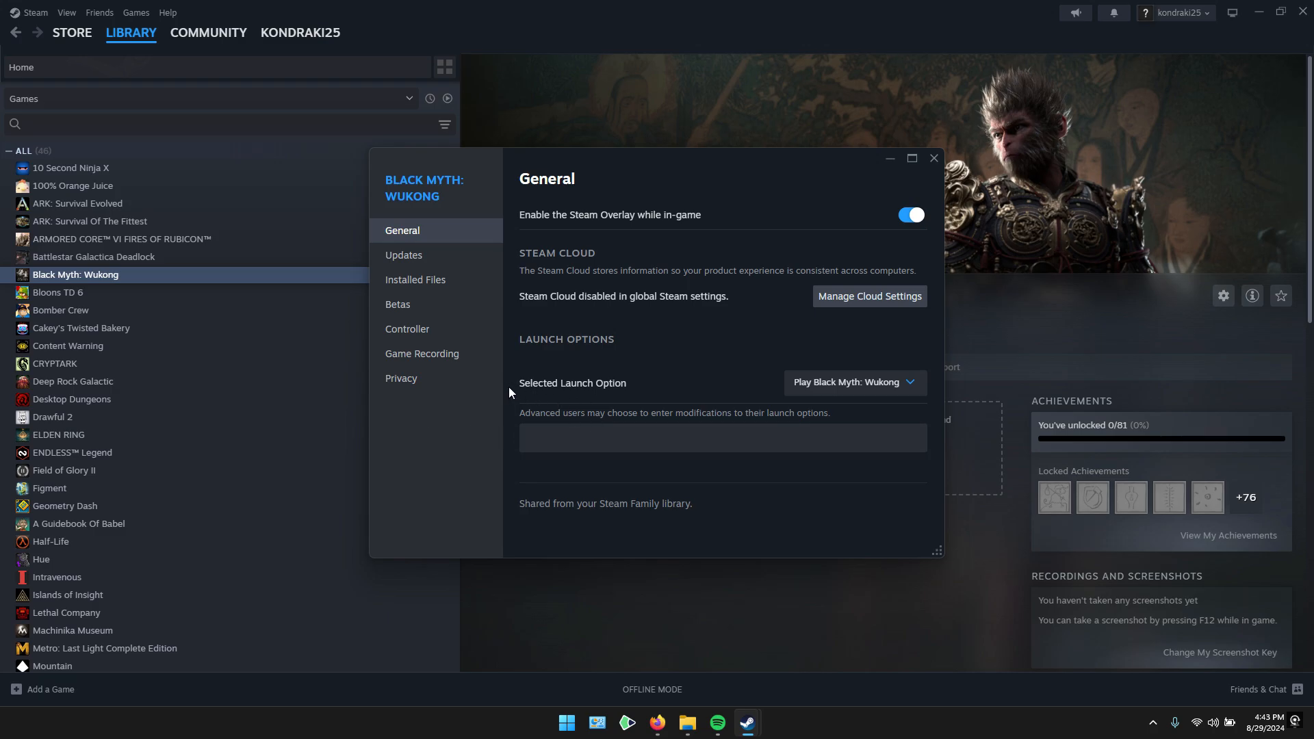
# Enter -fileopenlog as the launch option and close the properties window
pyautogui.click(721, 438)
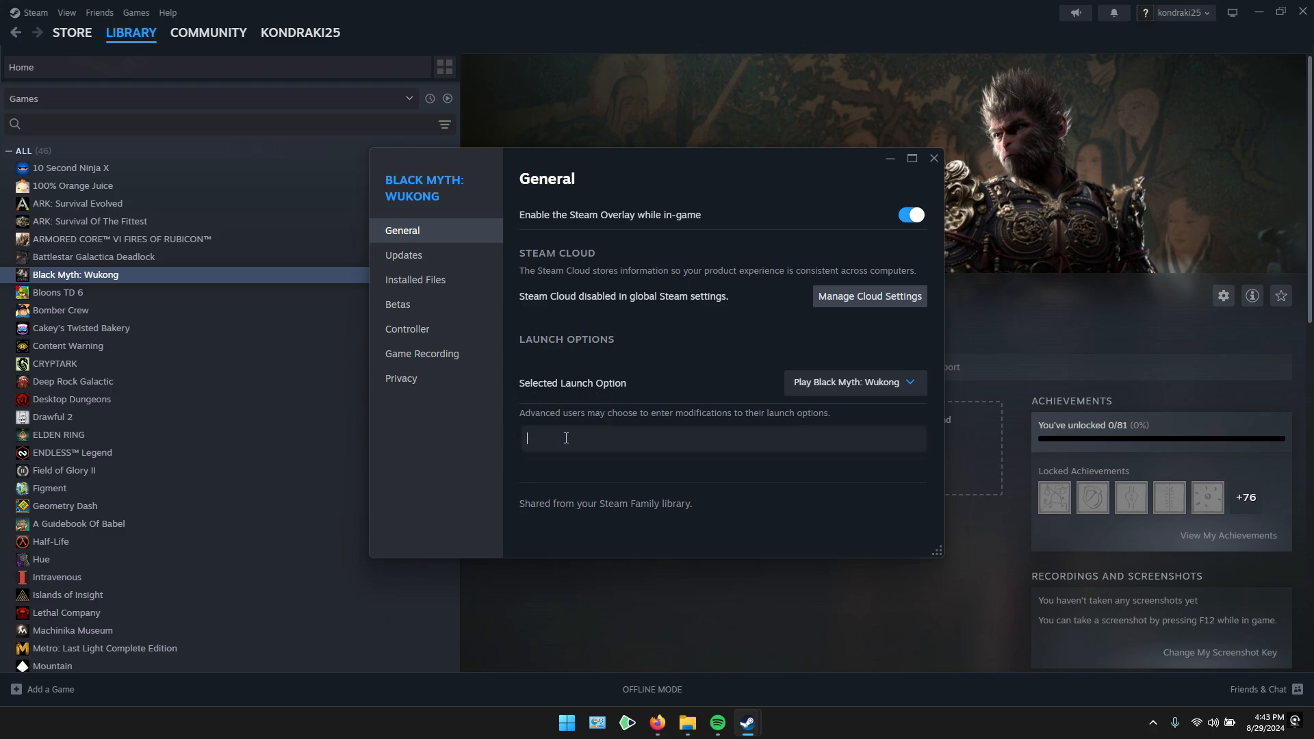
pyautogui.write('-fileopenlog')
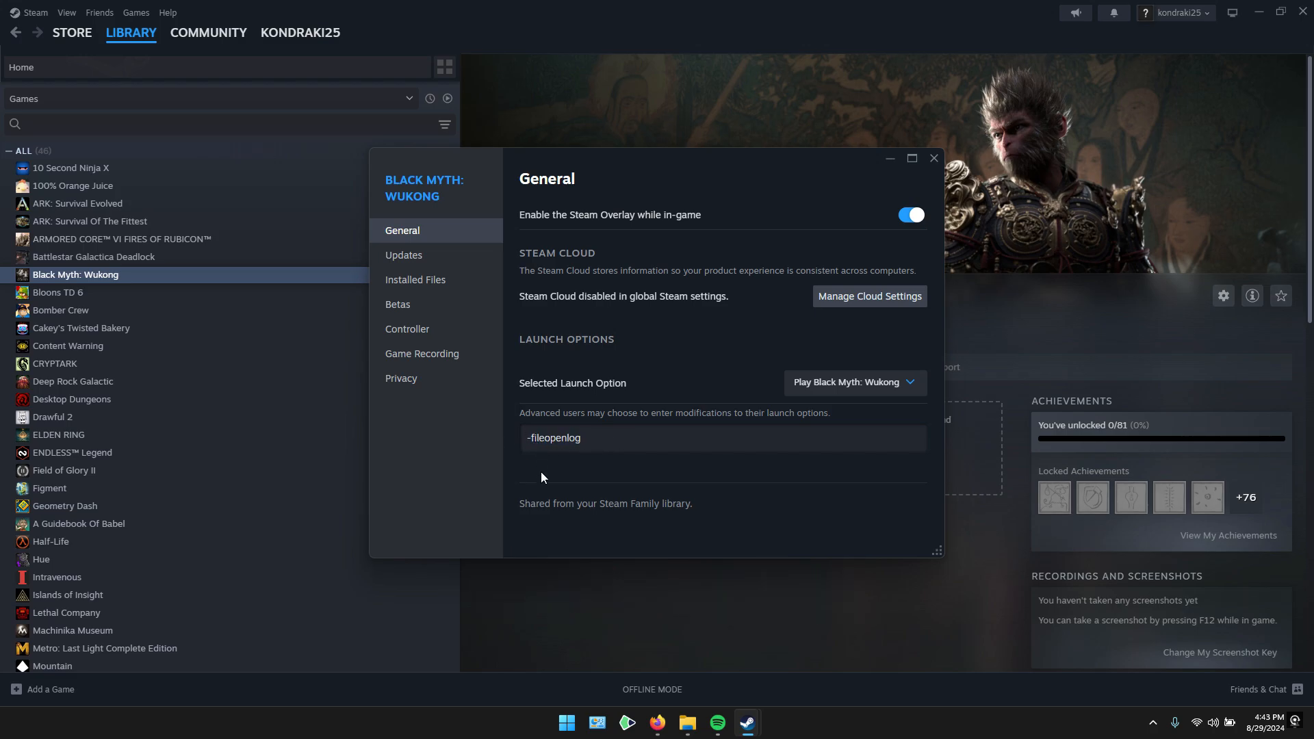
pyautogui.moveTo(932, 159)
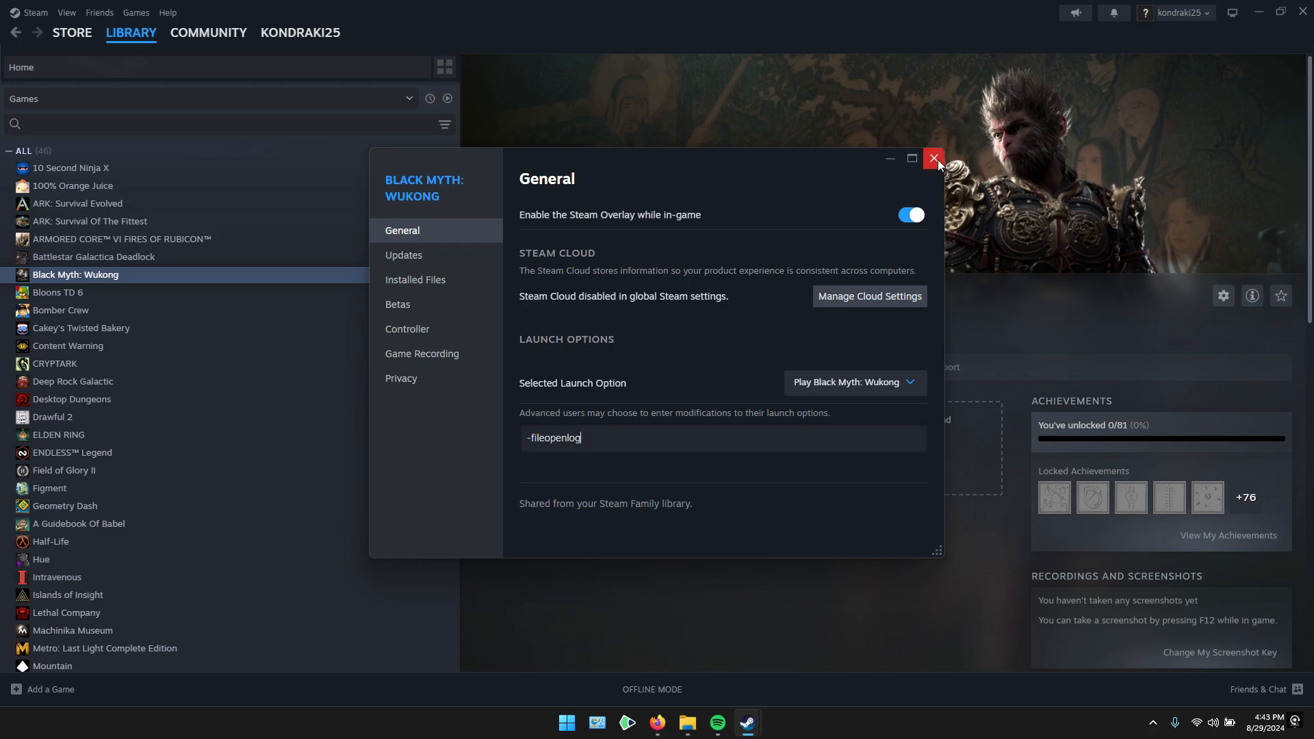
pyautogui.moveTo(683, 434)
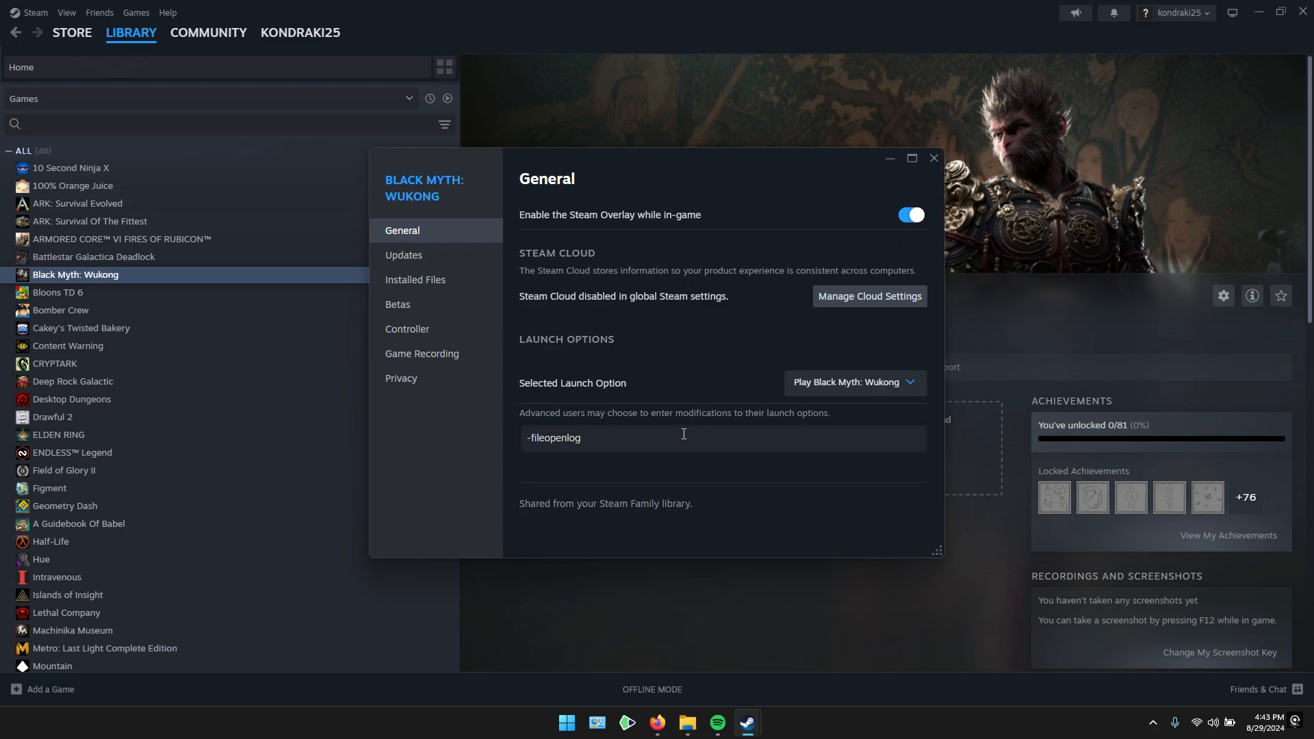
pyautogui.moveTo(893, 203)
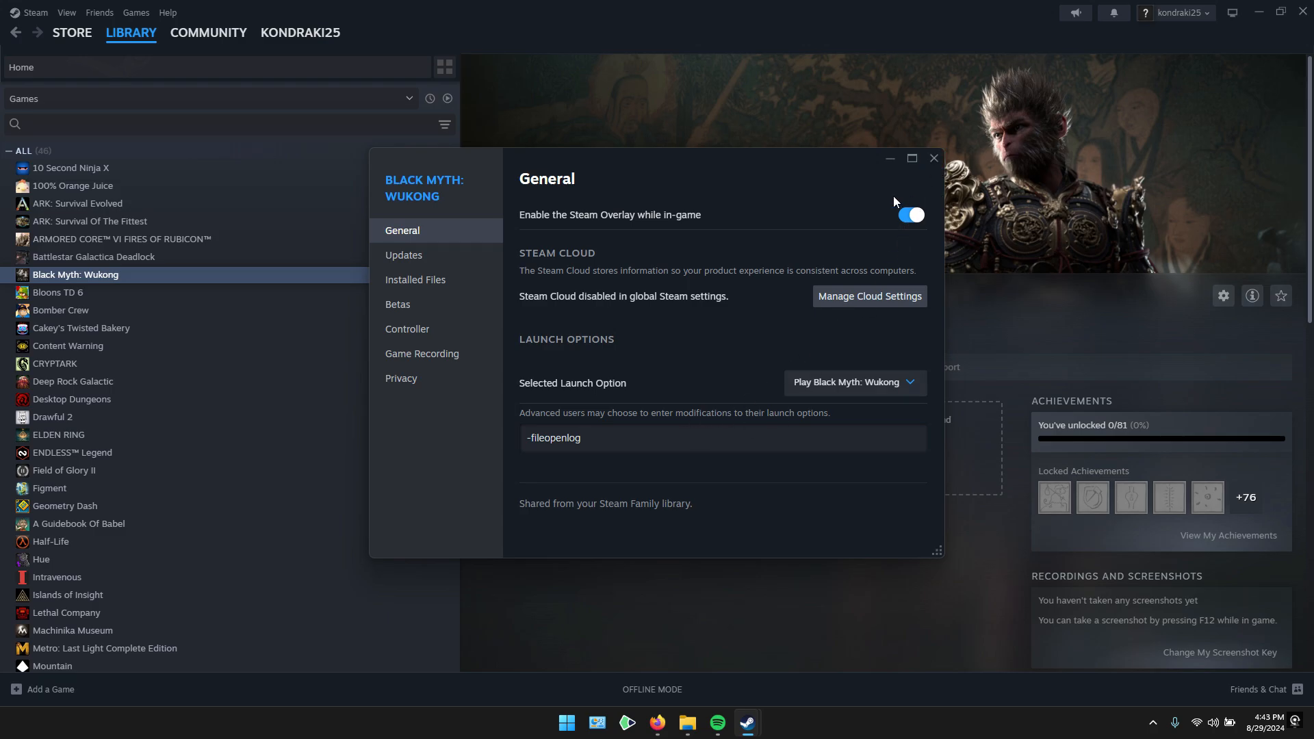
pyautogui.click(932, 159)
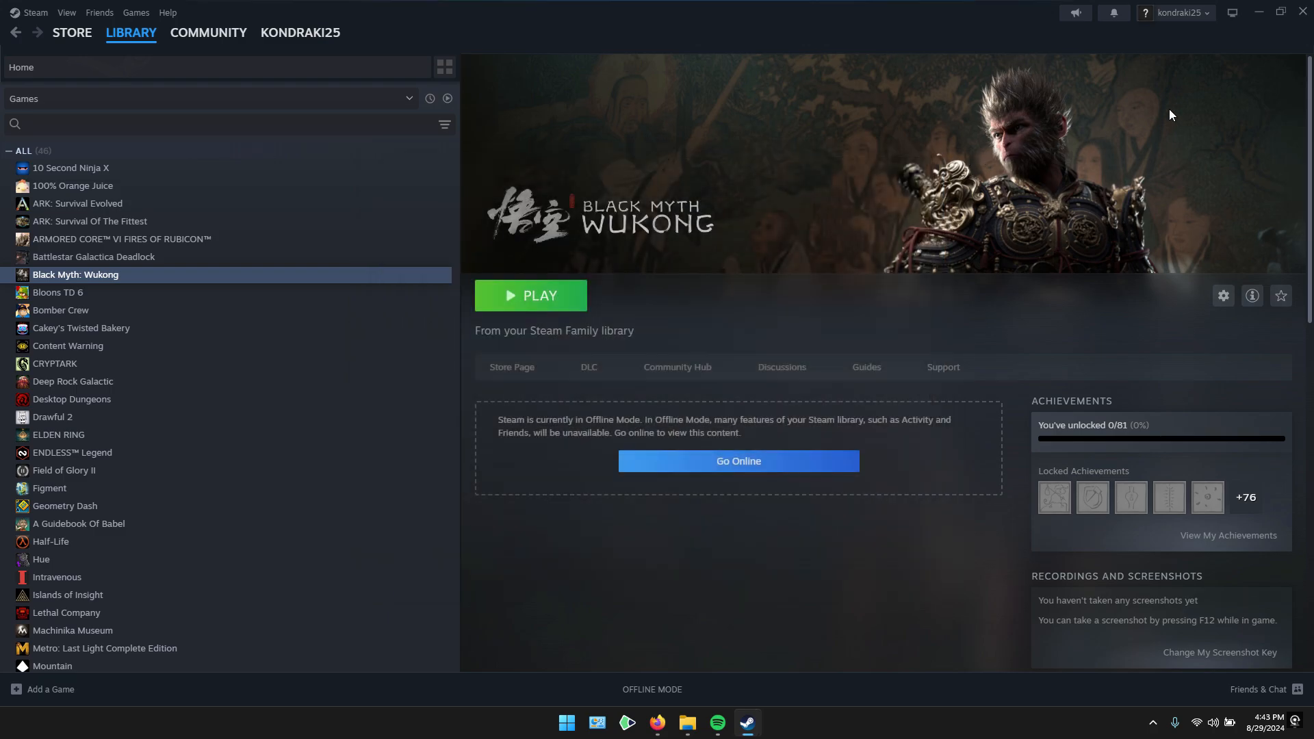
pyautogui.moveTo(542, 315)
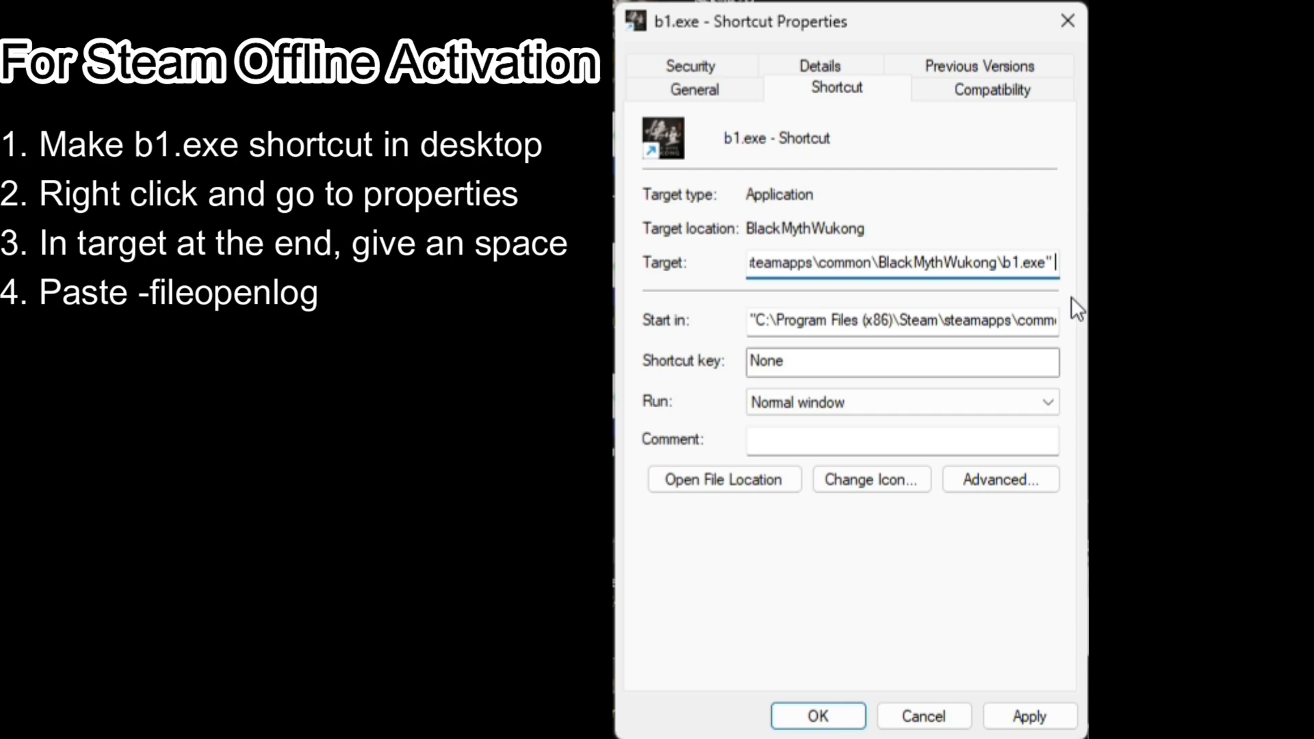
# Append -fileopenlog to the b1.exe shortcut target and confirm with OK
pyautogui.write('-fileopenlog')
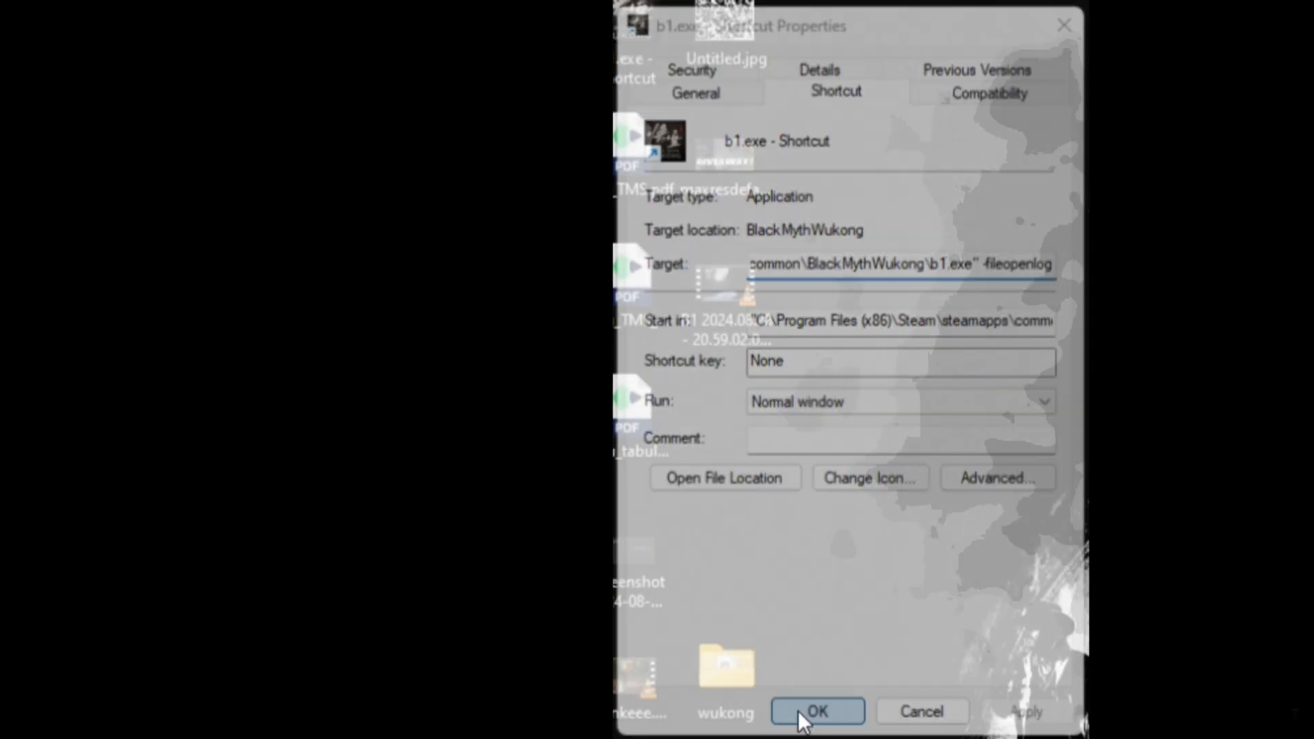
pyautogui.click(817, 710)
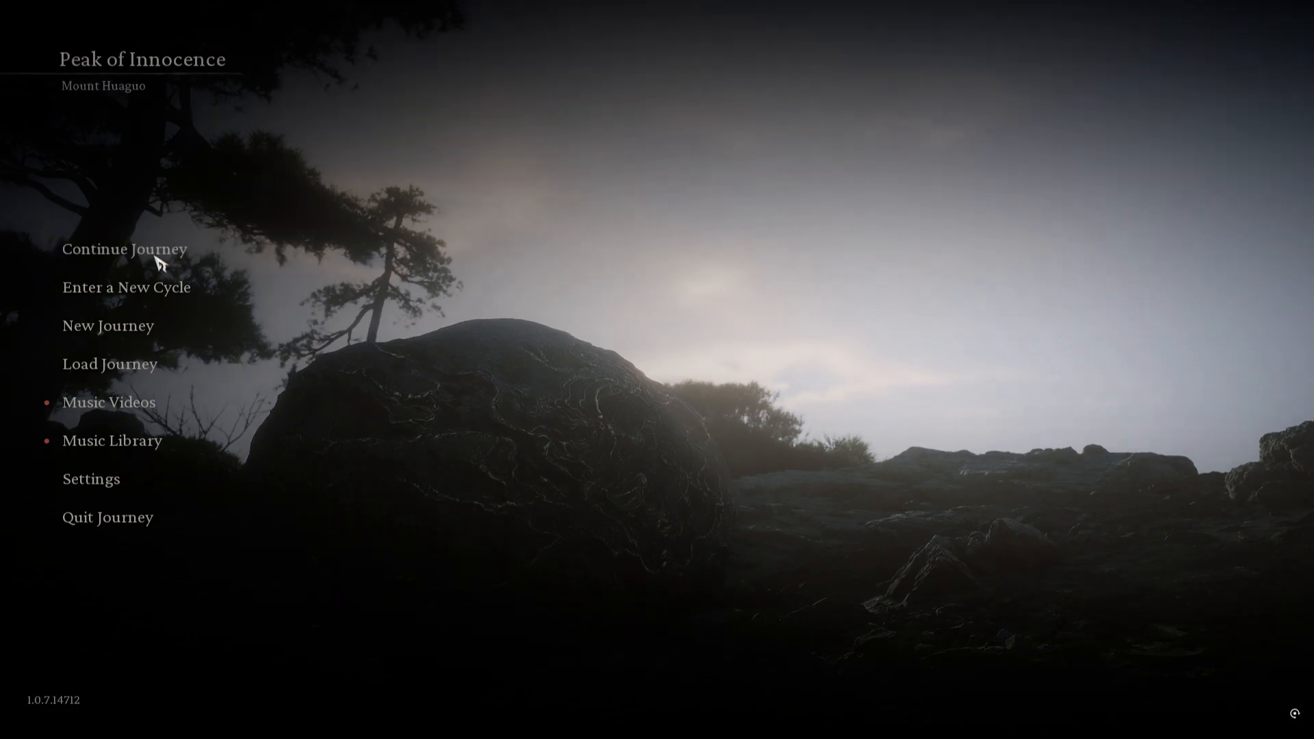
# Choose Continue Journey and load into the game world
pyautogui.click(123, 249)
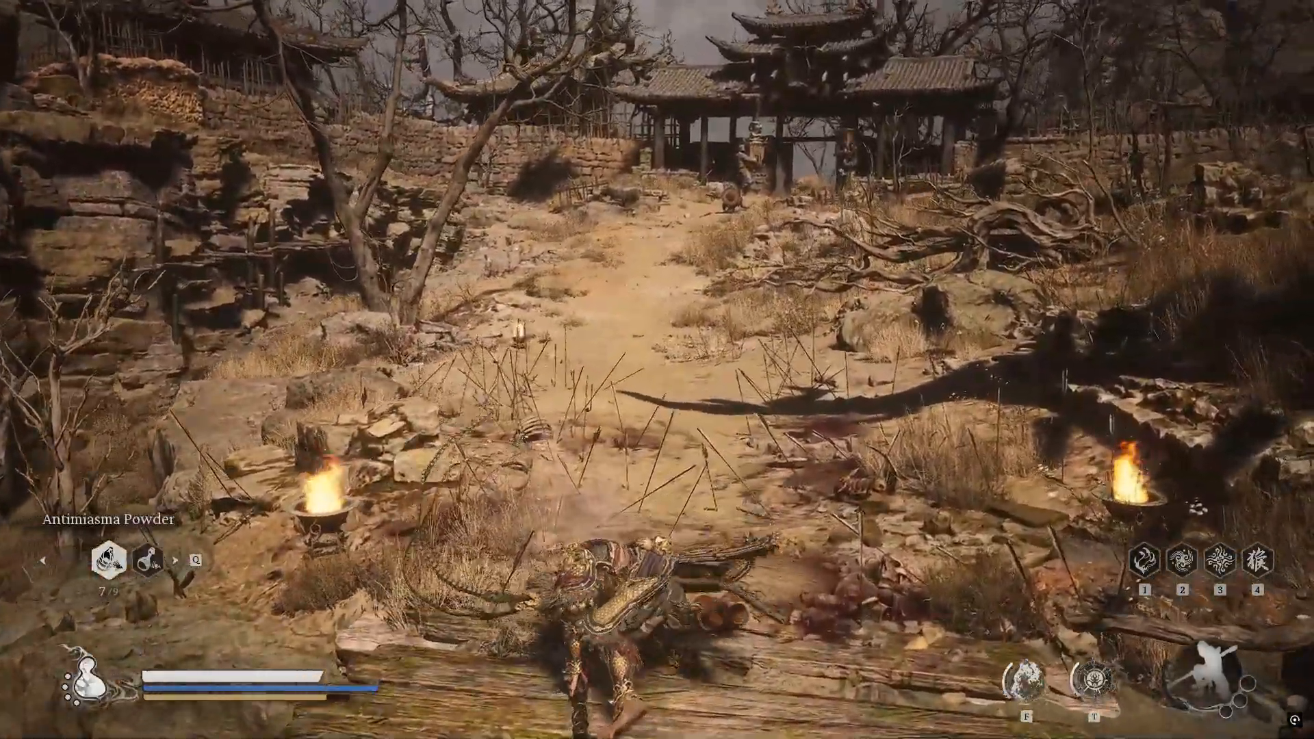
pyautogui.press('m')
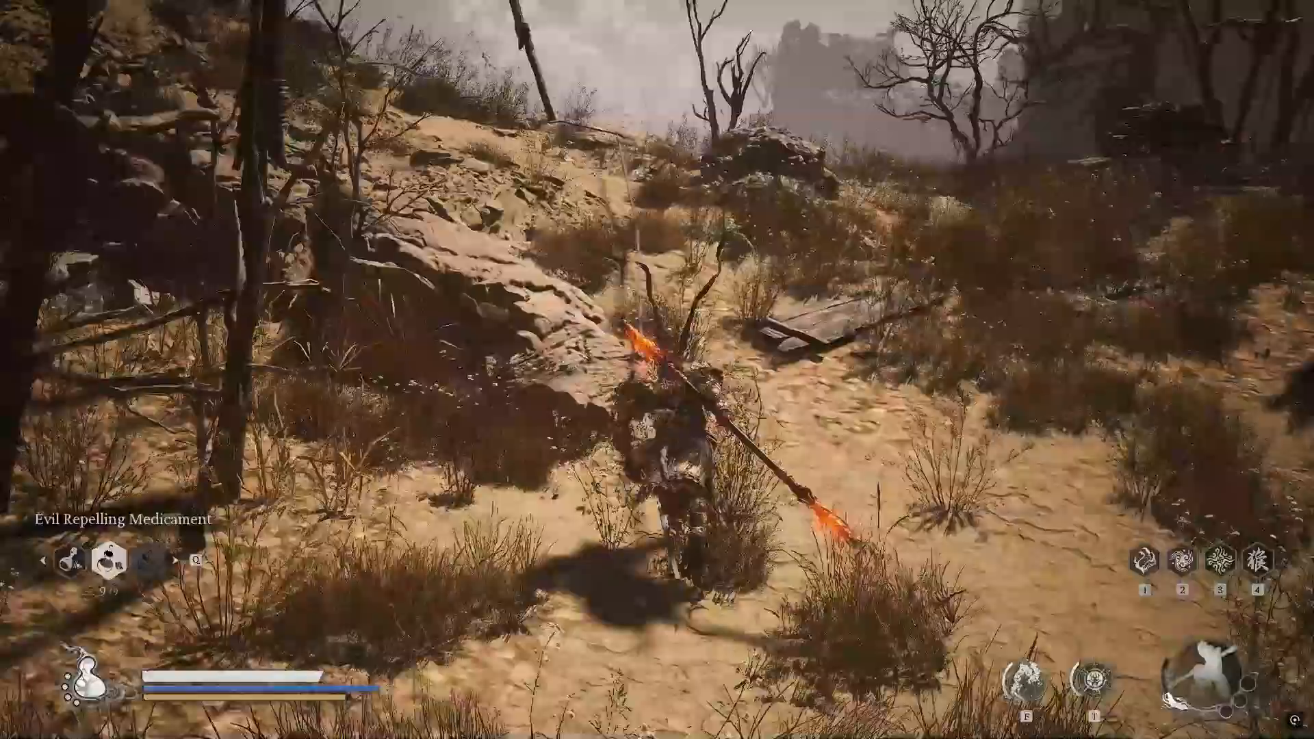
pyautogui.moveTo(657, 370)
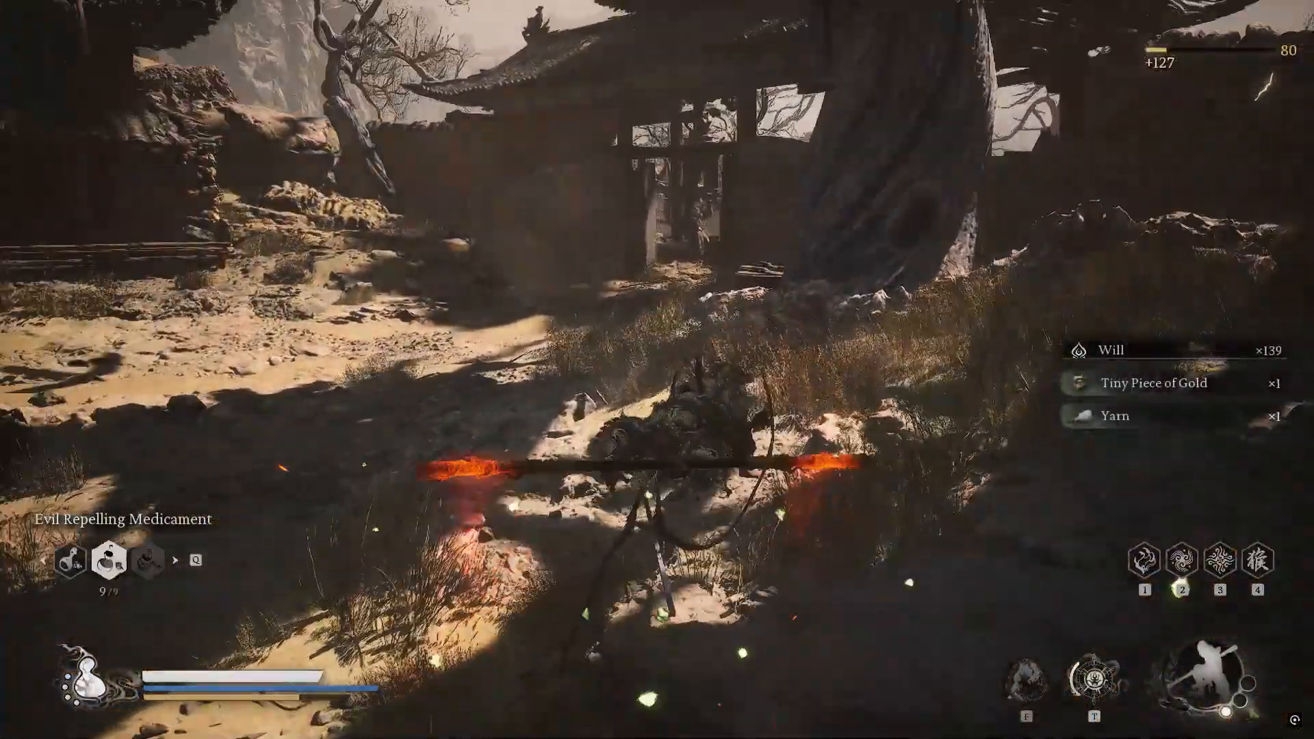
pyautogui.moveTo(657, 369)
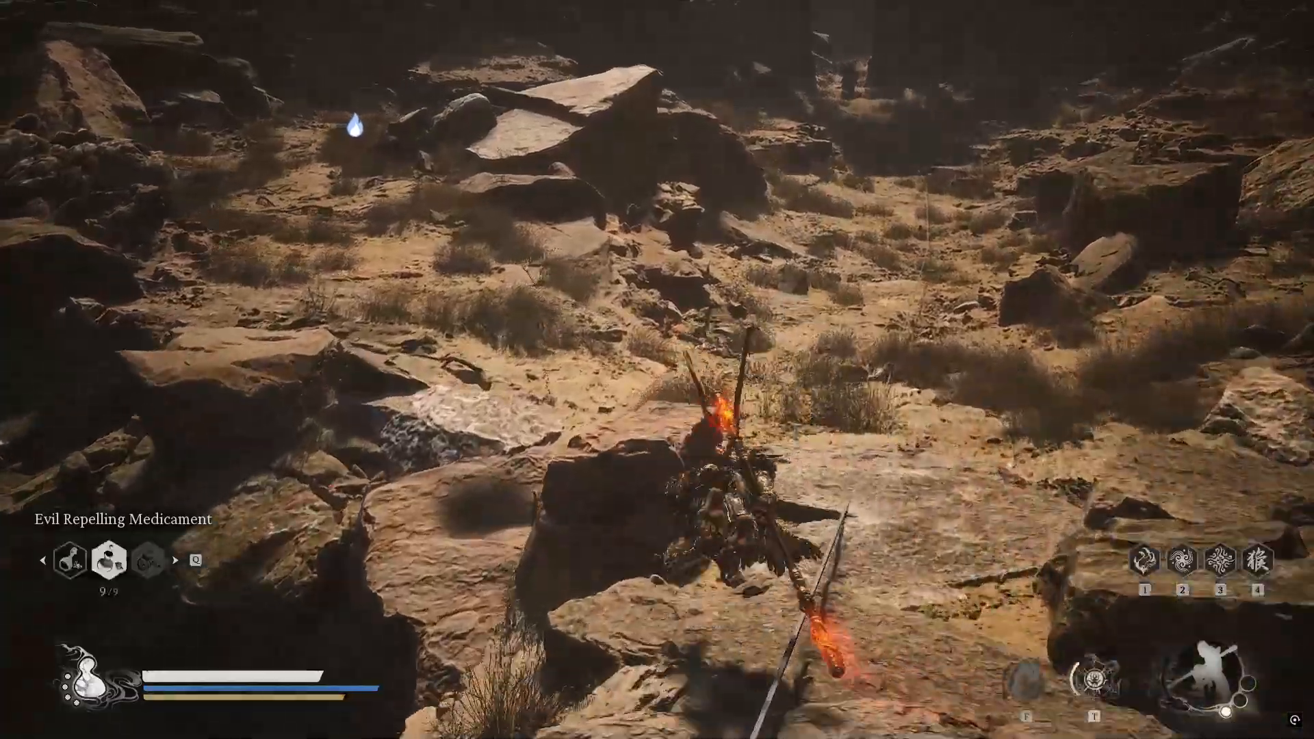
pyautogui.moveTo(657, 369)
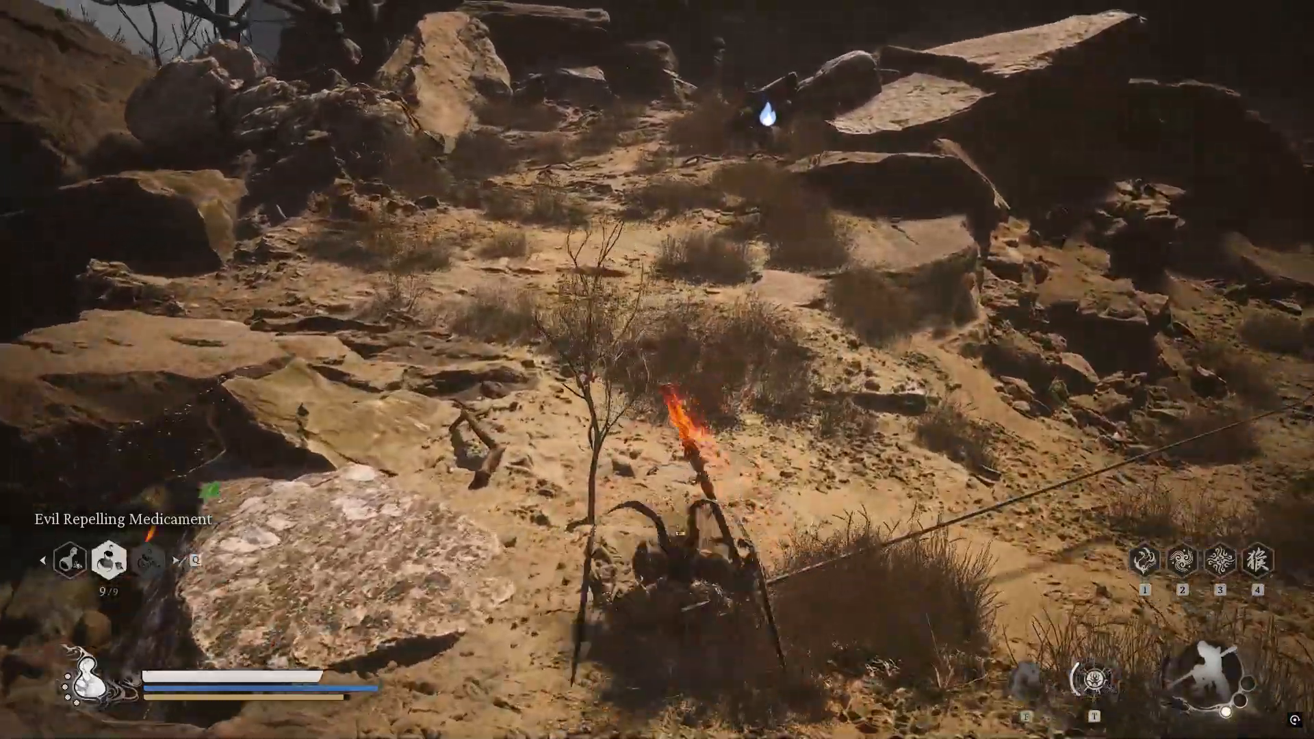